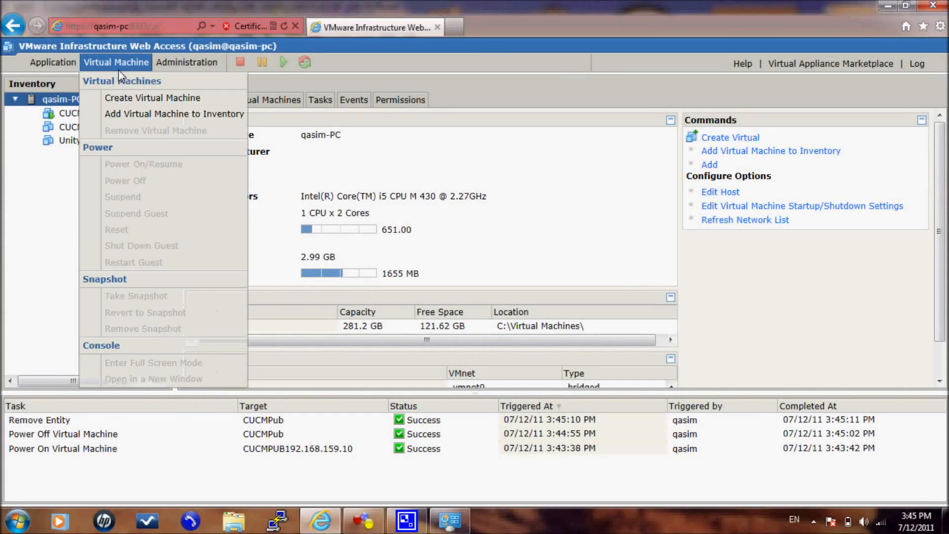
# - Start a new virtual machine named CUCMSUB with a Linux guest and 2048 MB memory
pyautogui.click(152, 97)
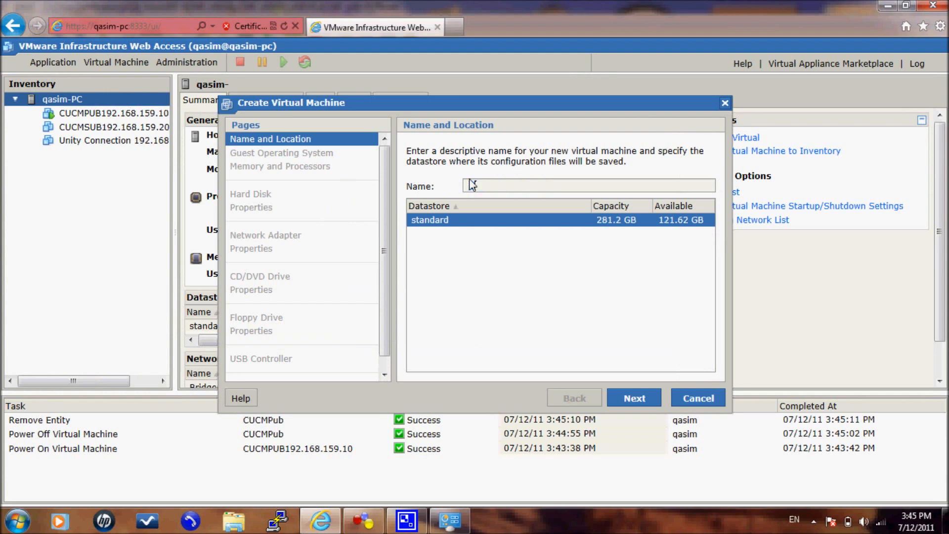
pyautogui.write('CUCMSUB')
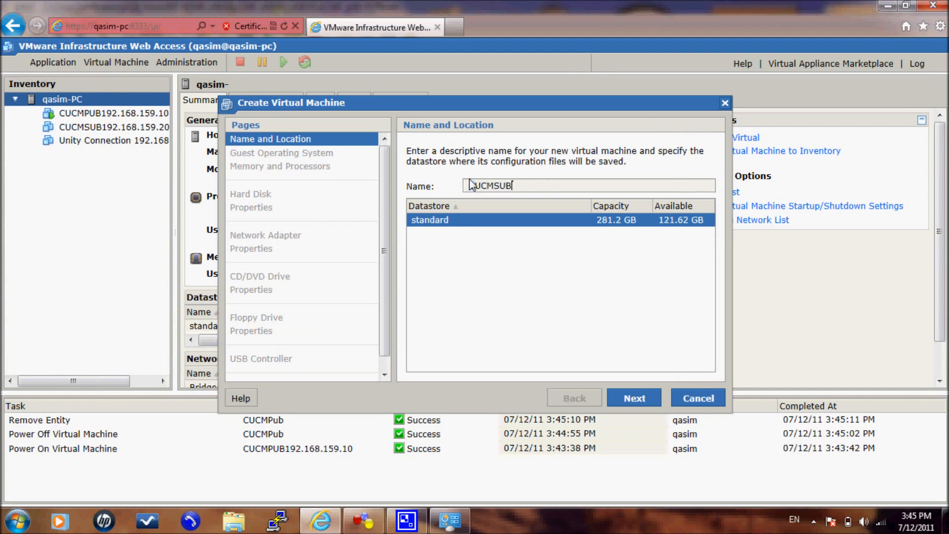
pyautogui.click(634, 398)
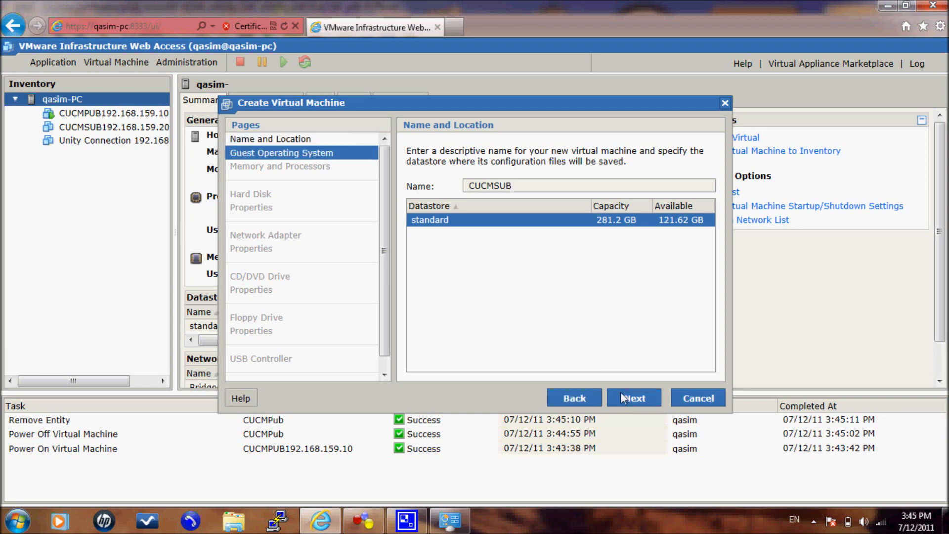
pyautogui.click(634, 397)
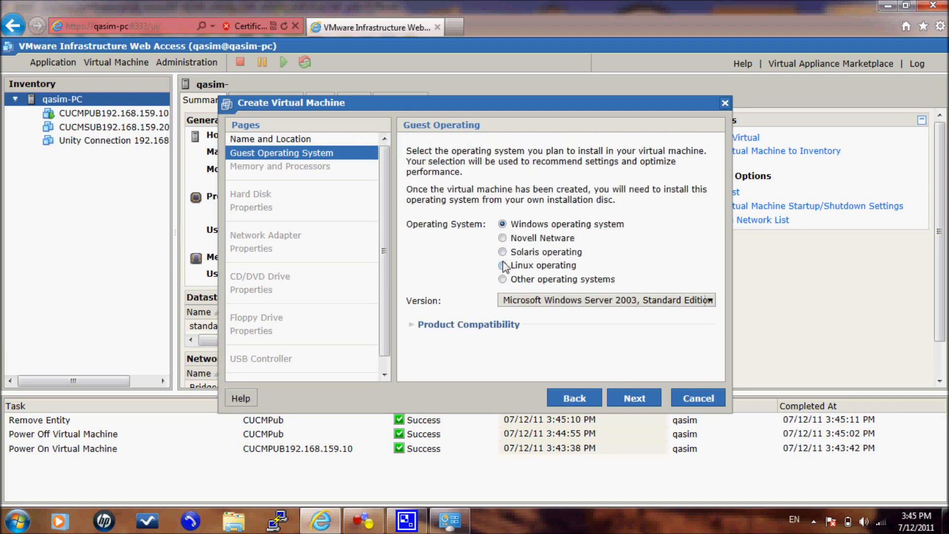
pyautogui.click(502, 265)
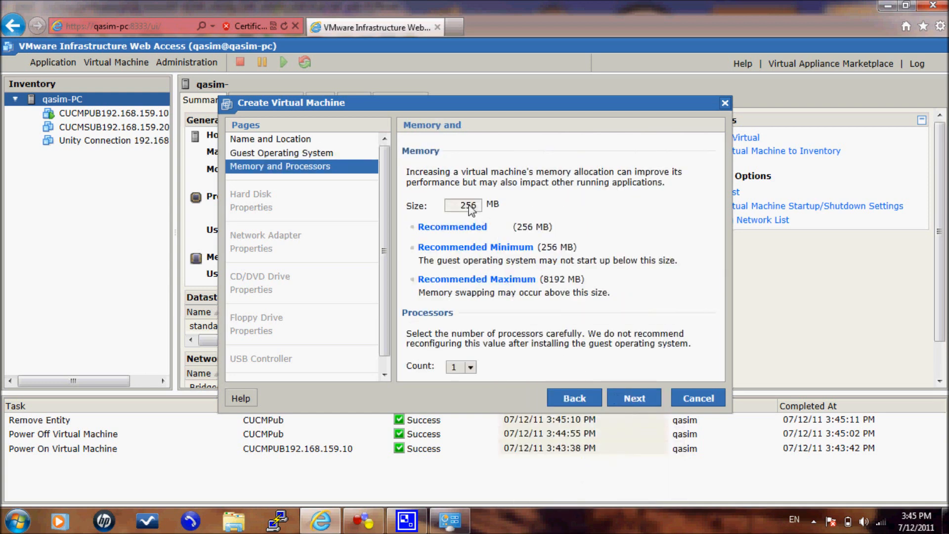
pyautogui.write('2048')
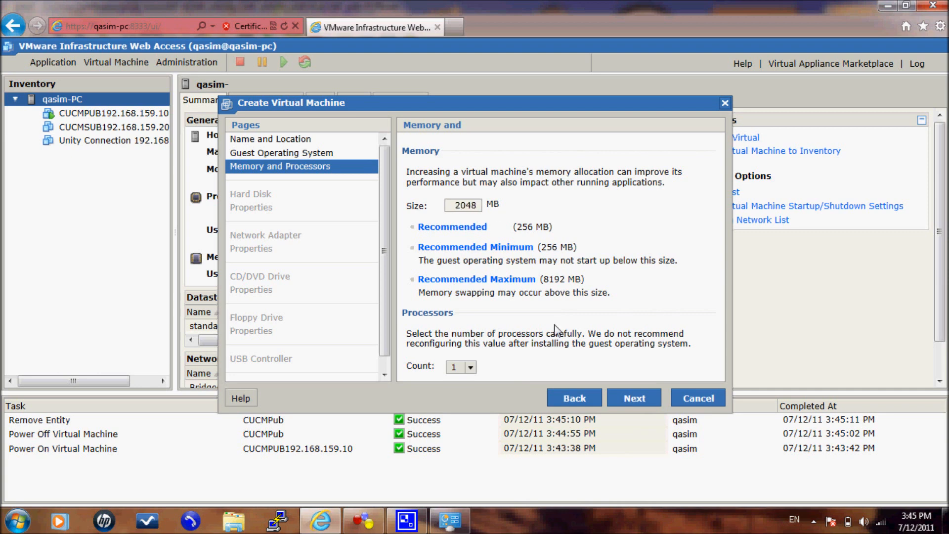
pyautogui.click(633, 398)
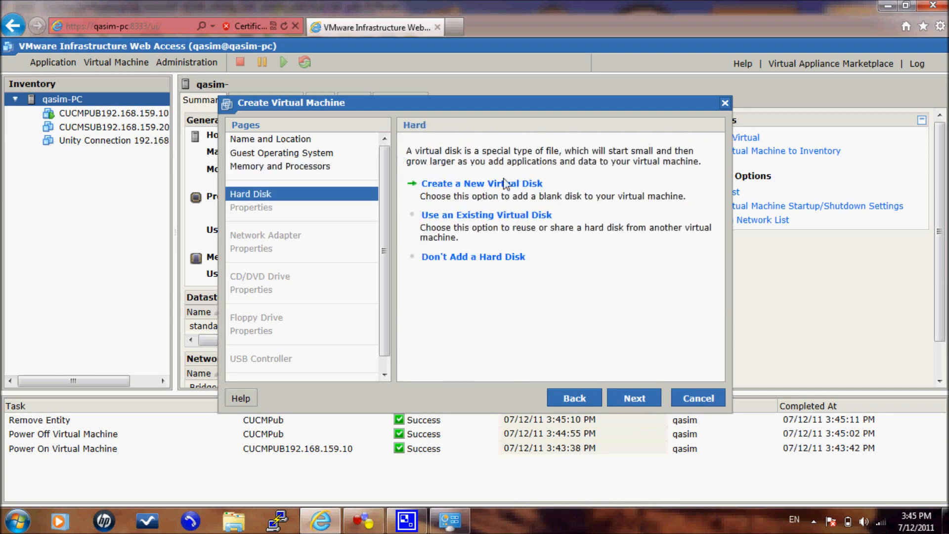
# - Give it a new disk, NAT networking and the physical CD/DVD, with no floppy or USB
pyautogui.click(482, 183)
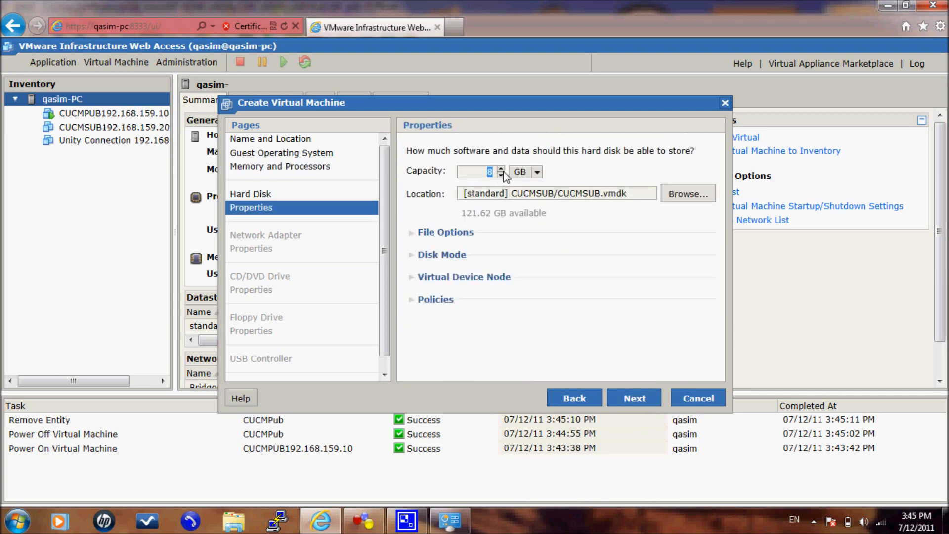
pyautogui.click(634, 398)
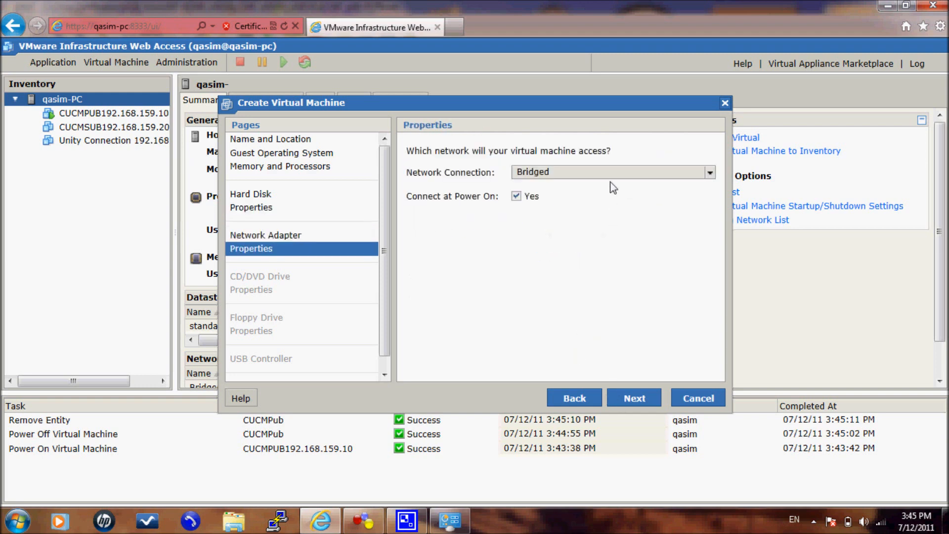
pyautogui.click(612, 172)
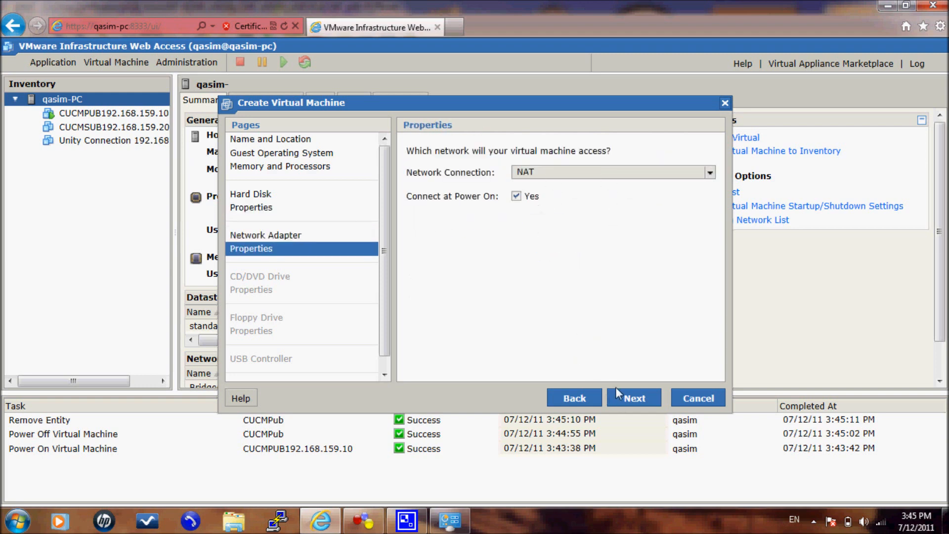
pyautogui.click(633, 398)
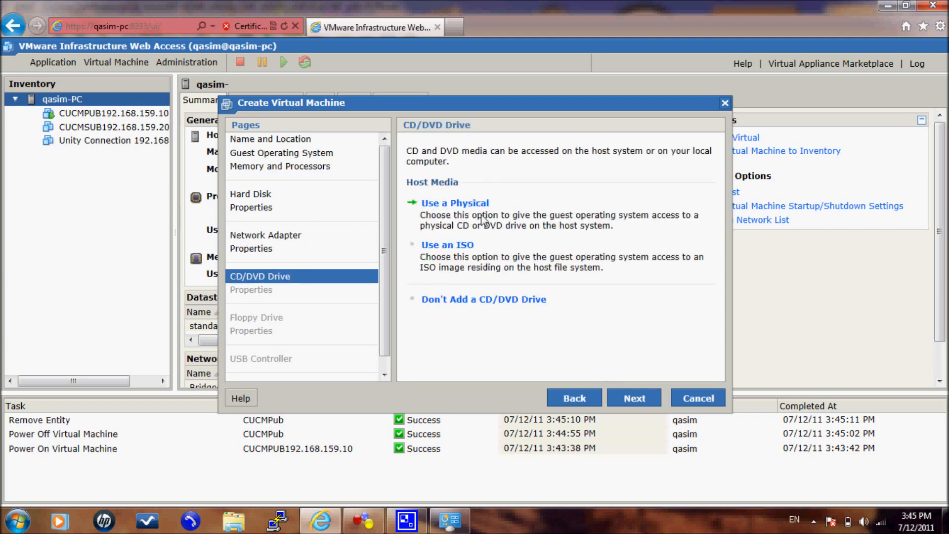
pyautogui.click(455, 203)
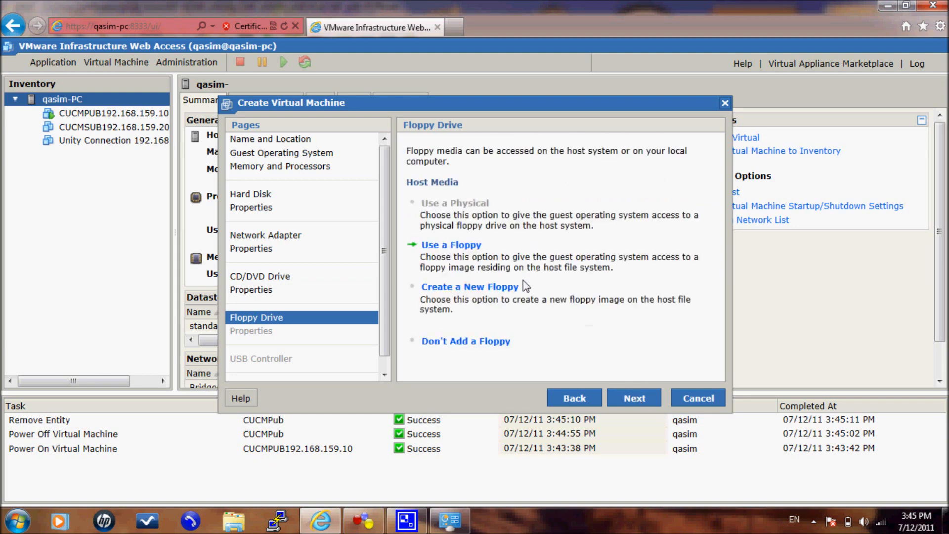
pyautogui.click(633, 397)
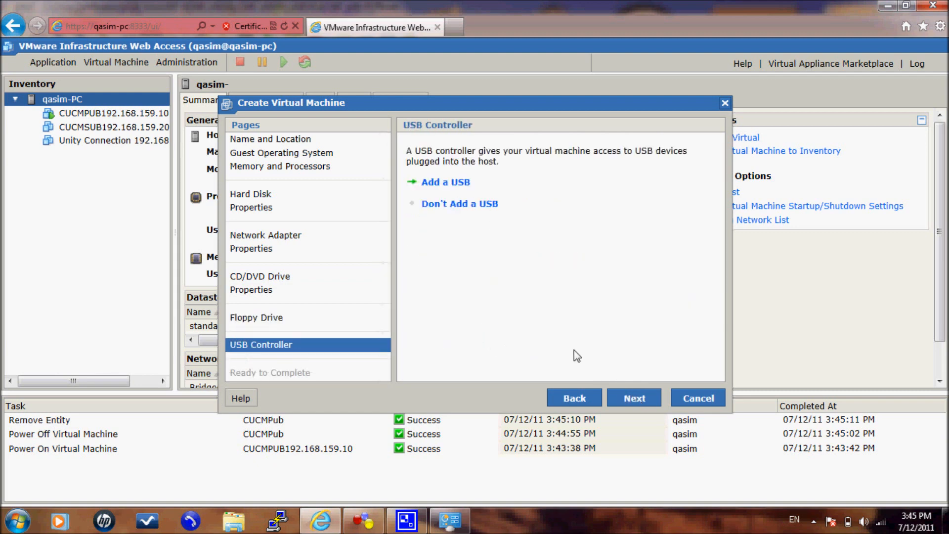
pyautogui.click(633, 398)
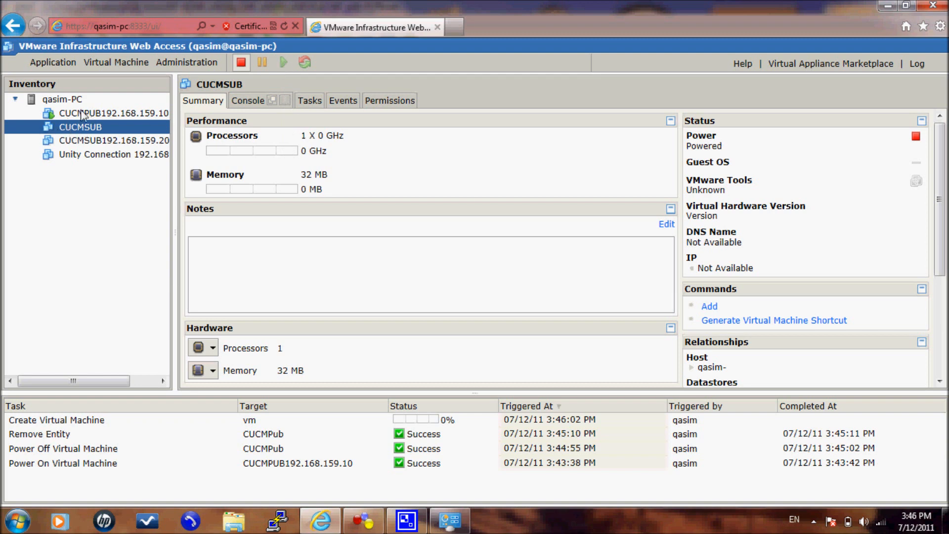
# - Check the publisher VM, then power on CUCMSUB and bring up its console
pyautogui.click(114, 113)
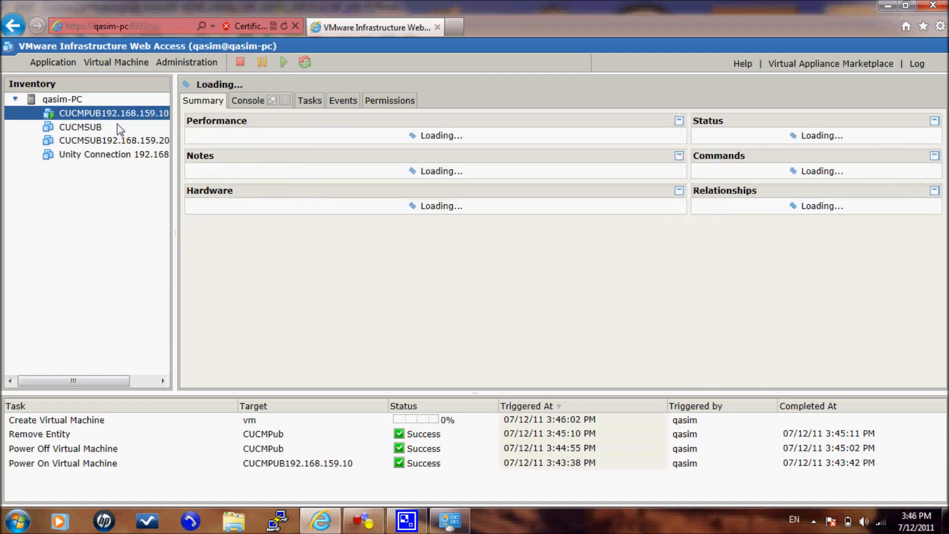
pyautogui.click(81, 127)
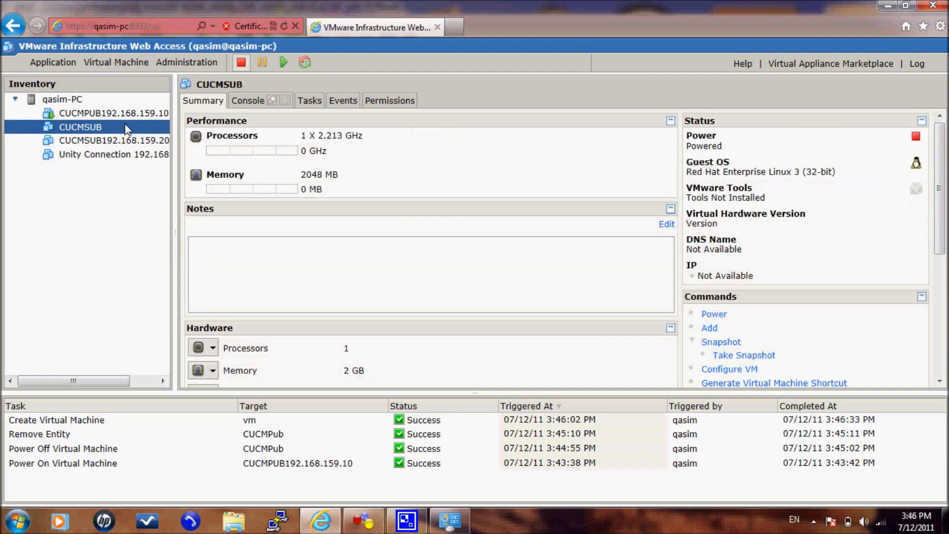
pyautogui.click(282, 62)
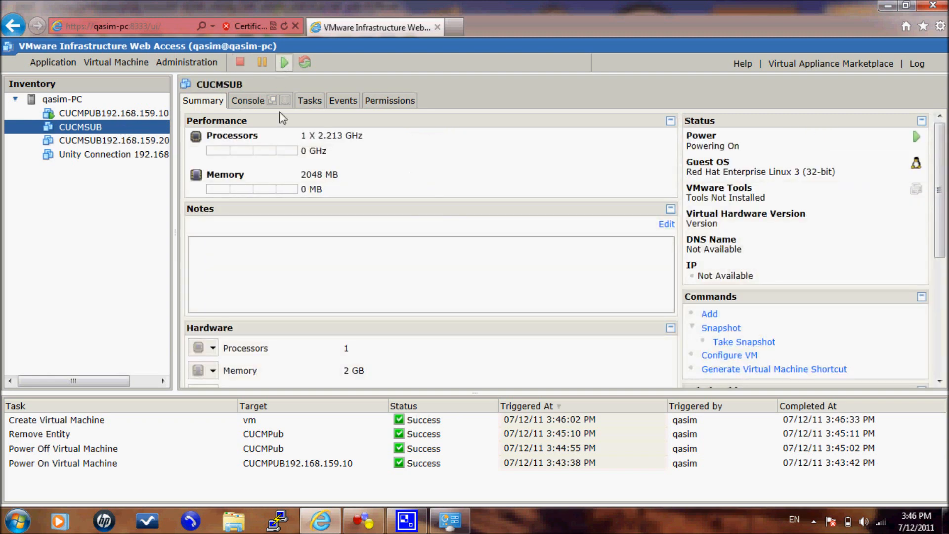
pyautogui.click(248, 100)
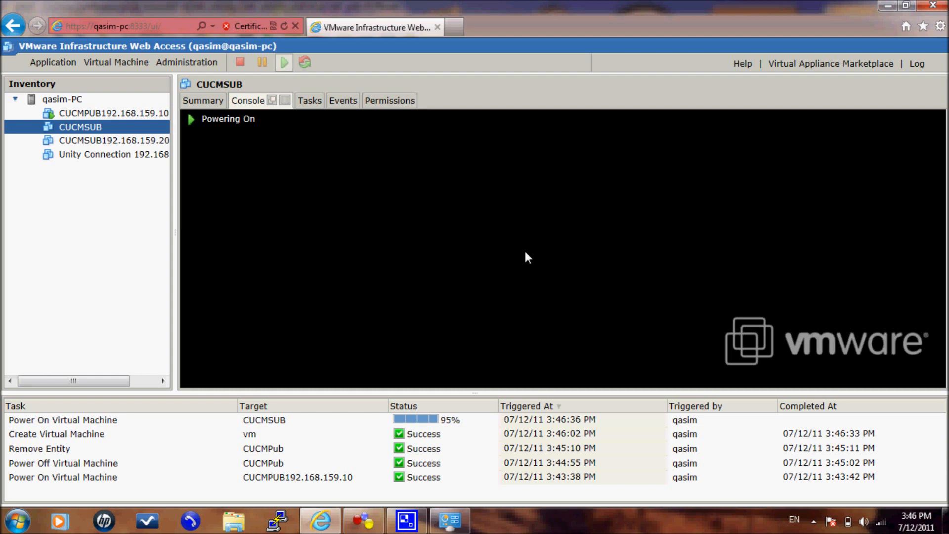
pyautogui.moveTo(479, 248)
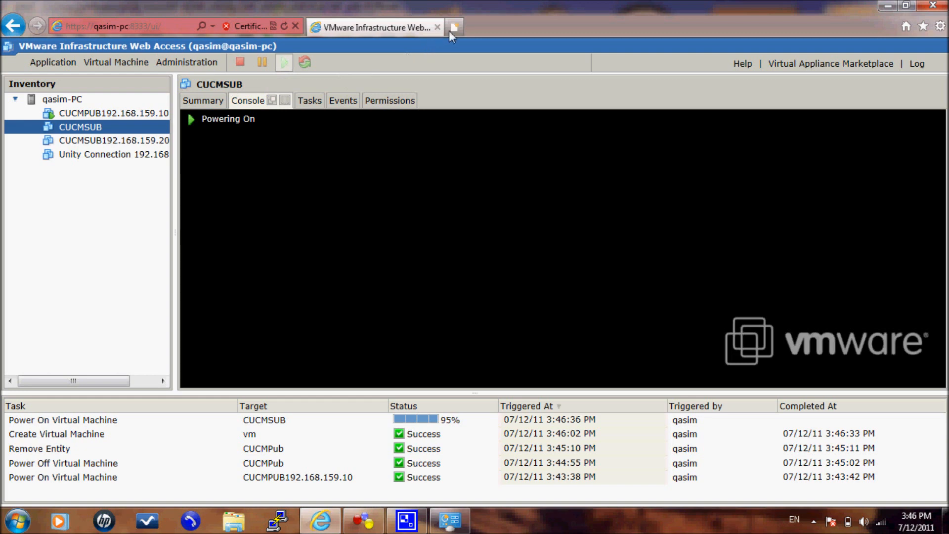
pyautogui.click(455, 27)
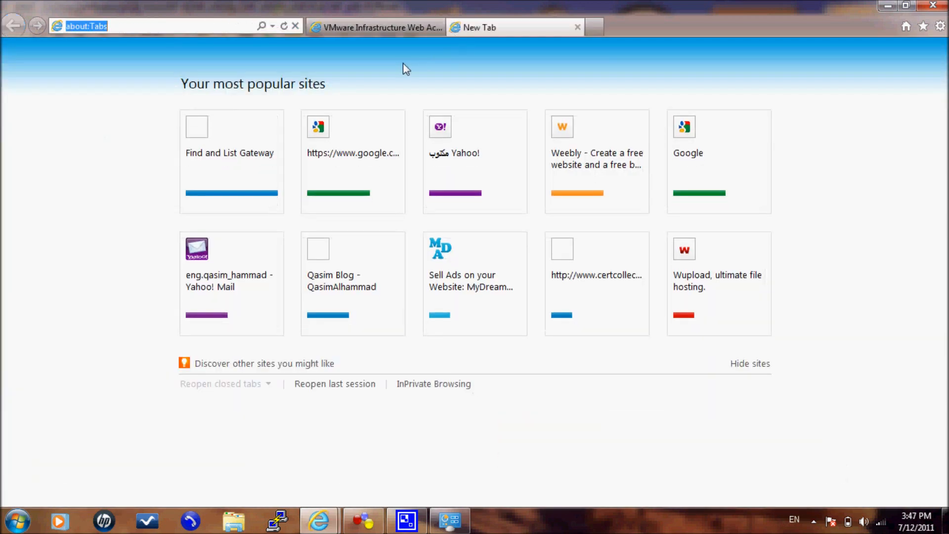
pyautogui.write('https://192.168.159.10/')
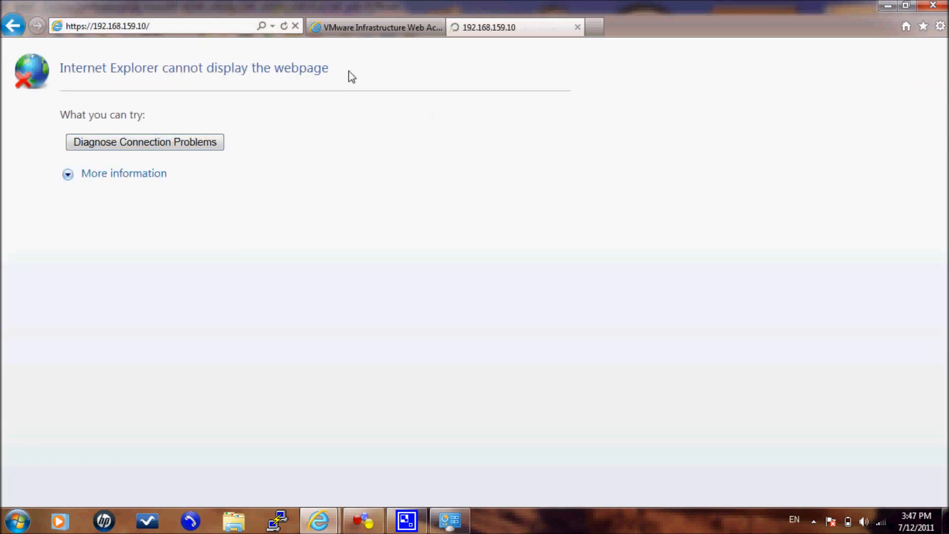
pyautogui.click(375, 27)
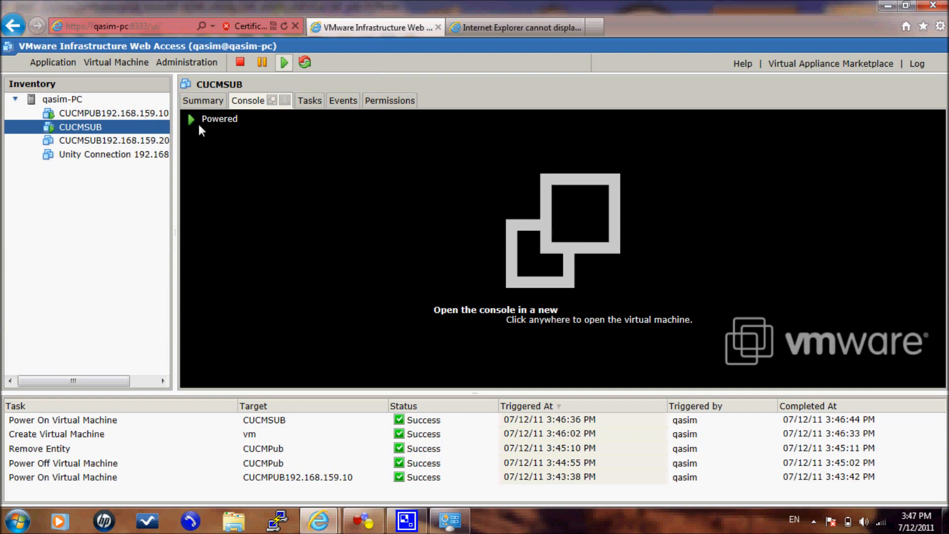
pyautogui.moveTo(531, 278)
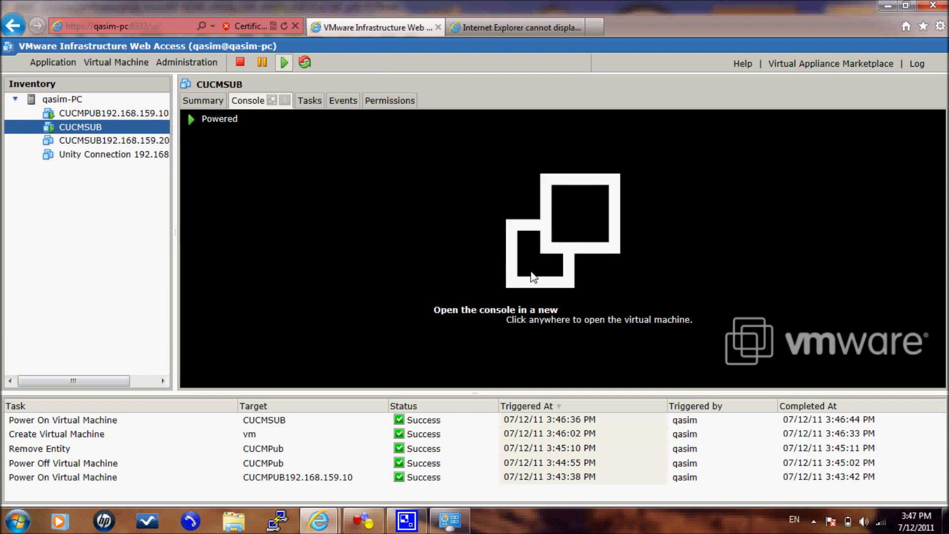
# - Open CUCMSUB in VMware Remote Console and answer the DVD media check prompt
pyautogui.click(533, 277)
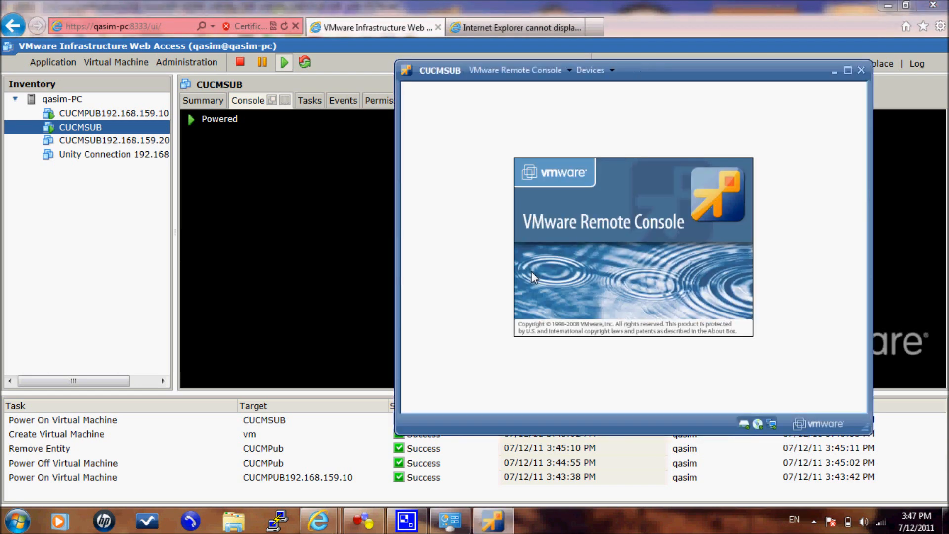
pyautogui.moveTo(534, 268)
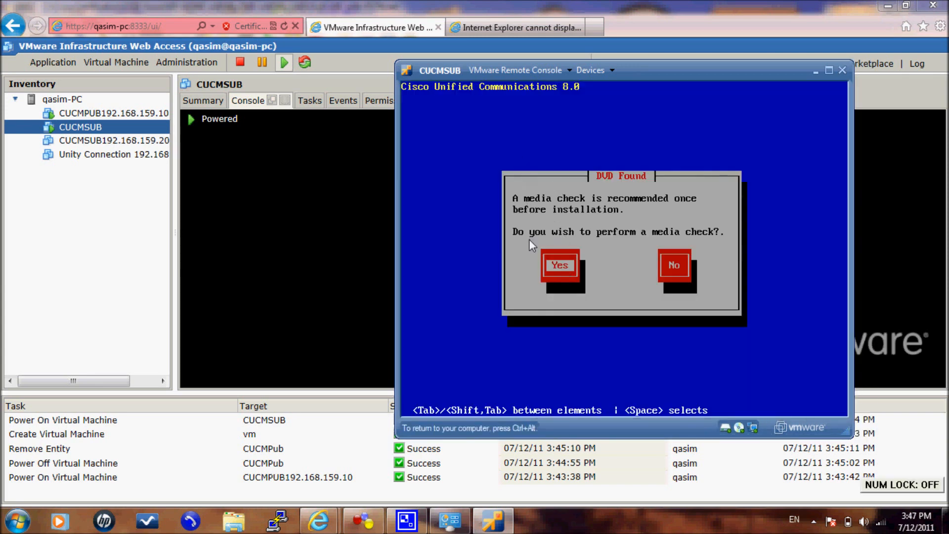
pyautogui.press('Tab')
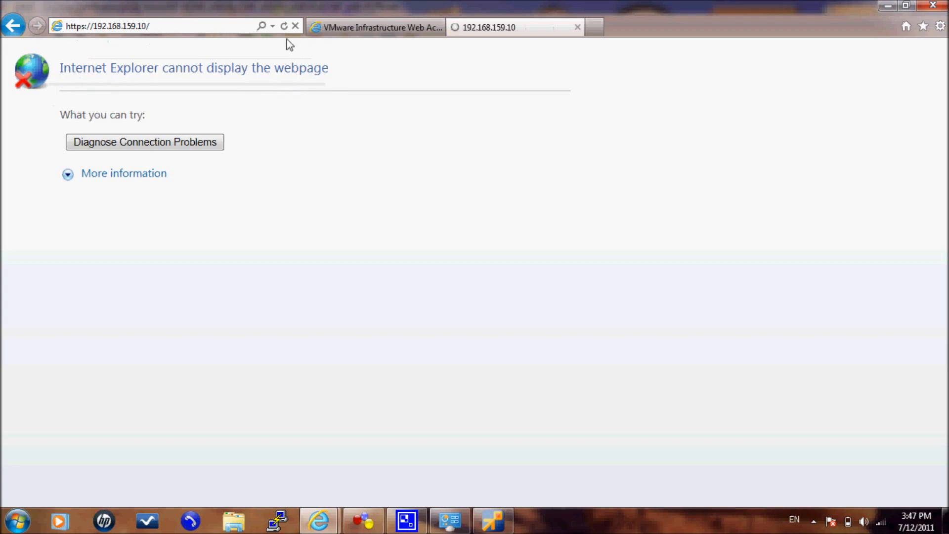
# - Ping 192.168.159.10 from a Windows Command Prompt
pyautogui.click(17, 520)
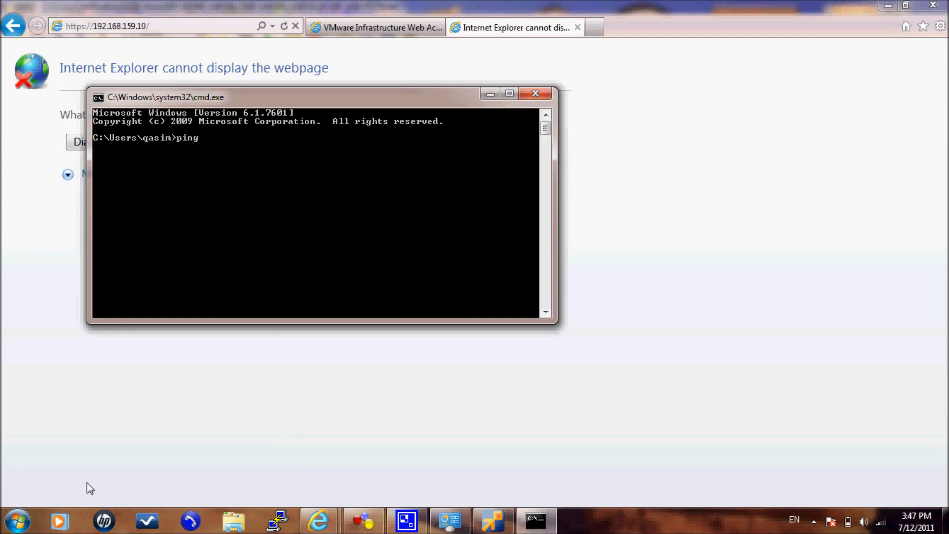
pyautogui.write('192.168.15')
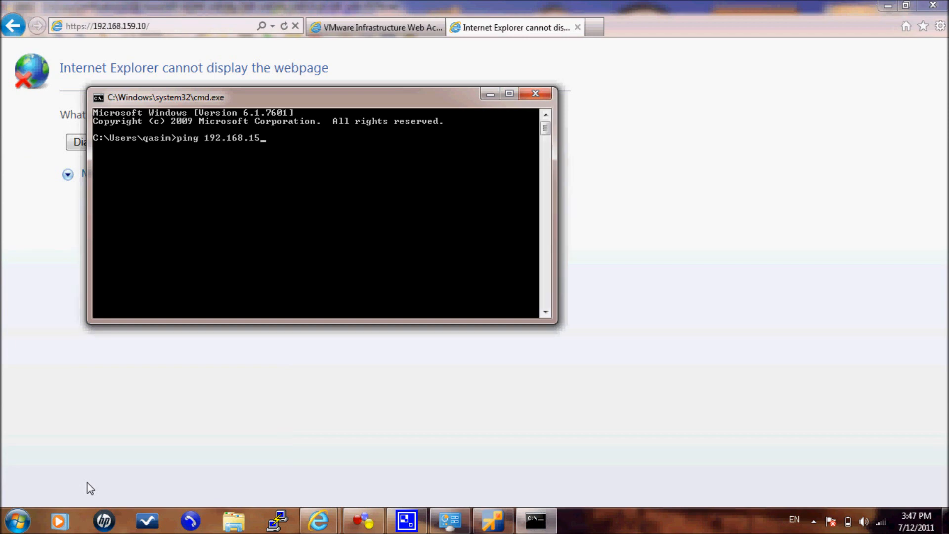
pyautogui.write('9.10')
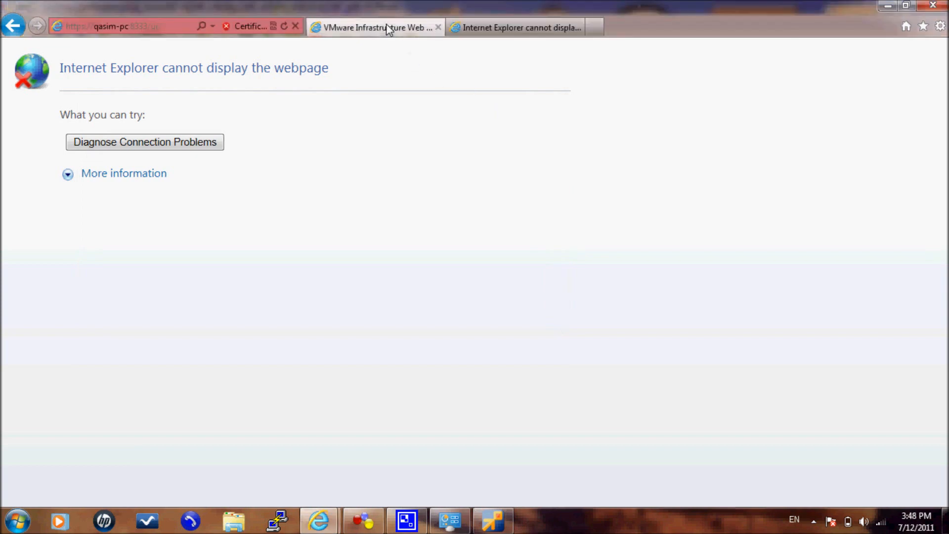
# - Open the CUCMSUB installer console in its own window, then show the 192.168.159.10 tab
pyautogui.click(373, 27)
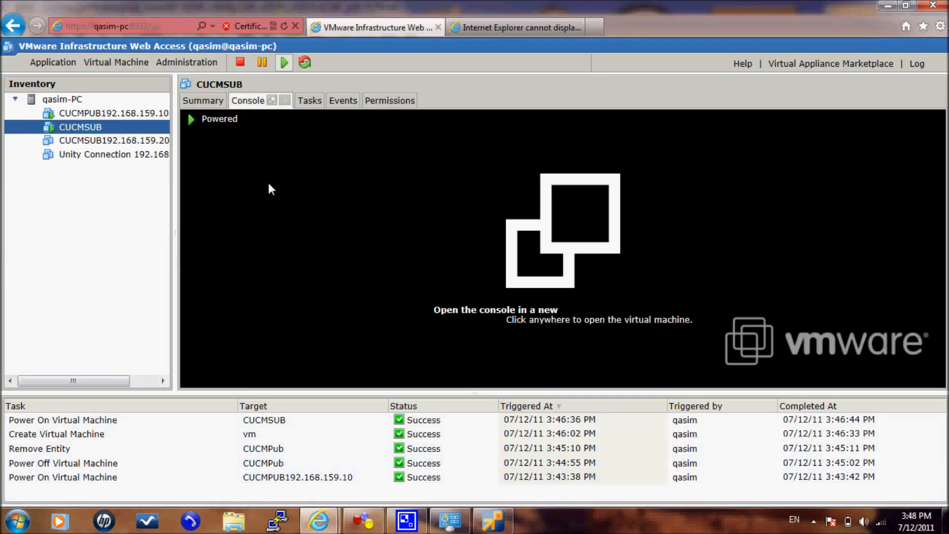
pyautogui.click(562, 230)
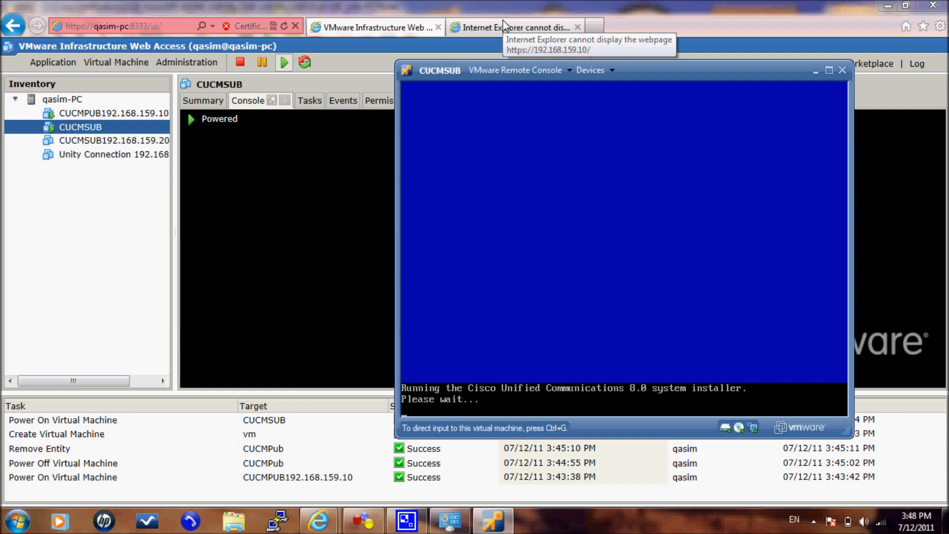
pyautogui.click(515, 27)
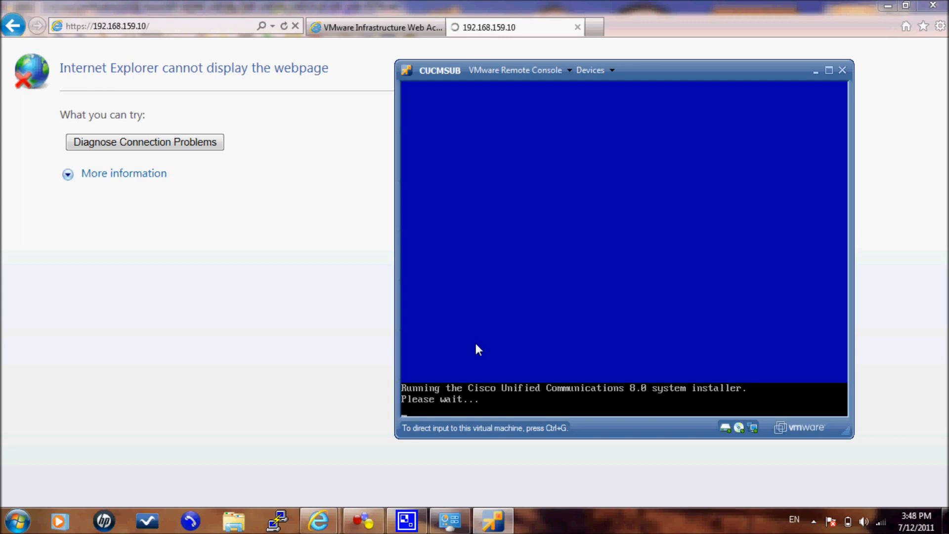
pyautogui.moveTo(448, 240)
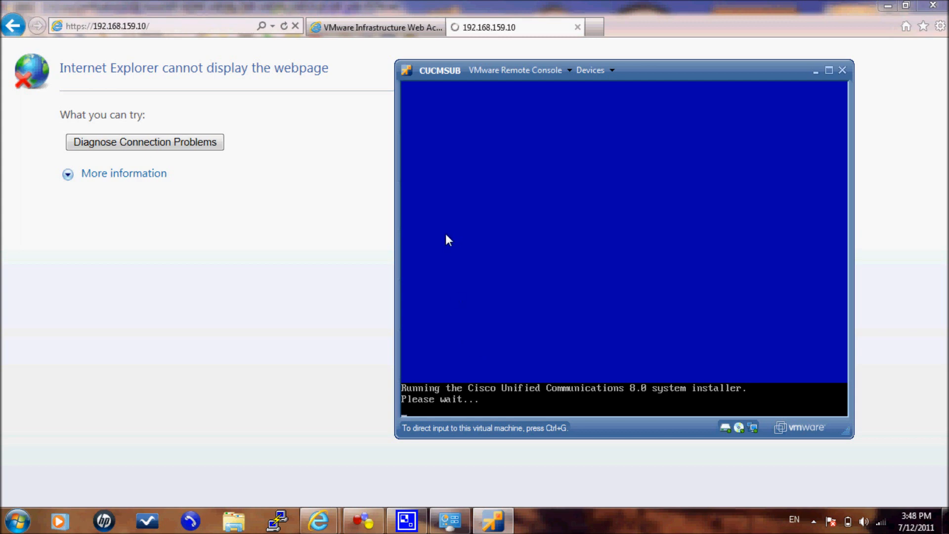
pyautogui.moveTo(392, 235)
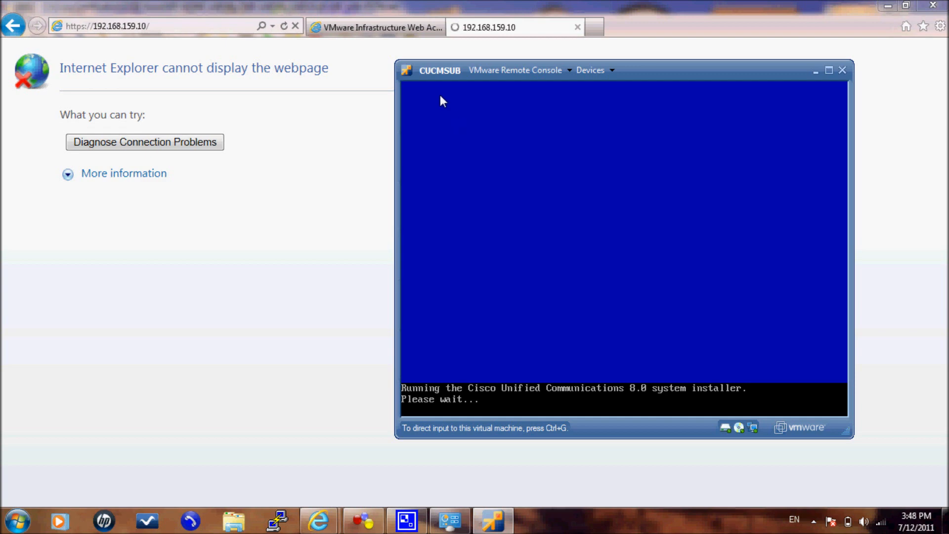
pyautogui.moveTo(469, 175)
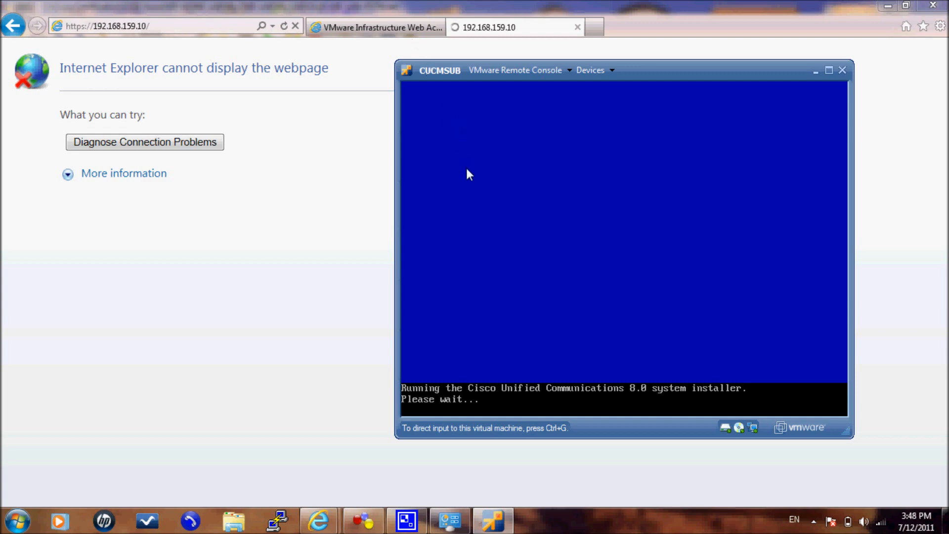
pyautogui.moveTo(442, 58)
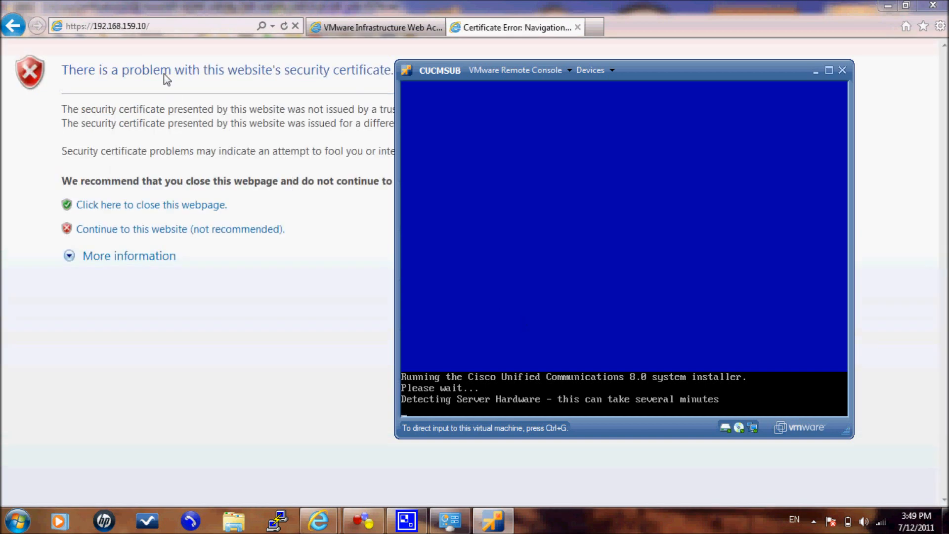
# - Bring the browser forward and continue past the certificate warning to the publisher site
pyautogui.click(180, 229)
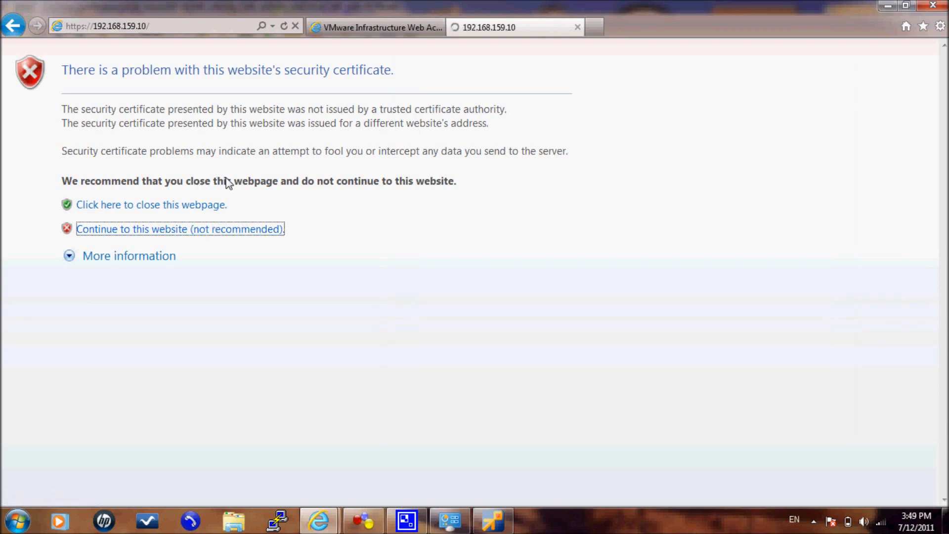
pyautogui.moveTo(386, 325)
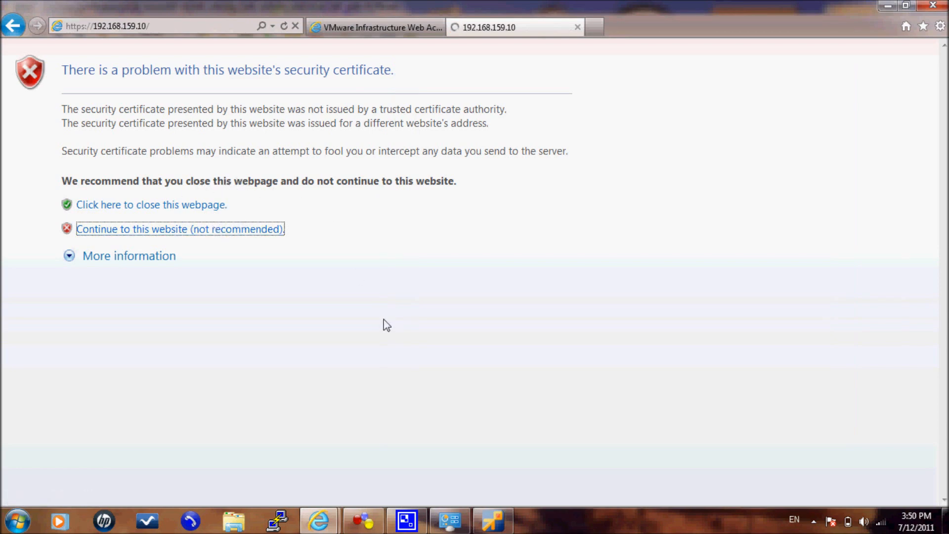
pyautogui.click(179, 229)
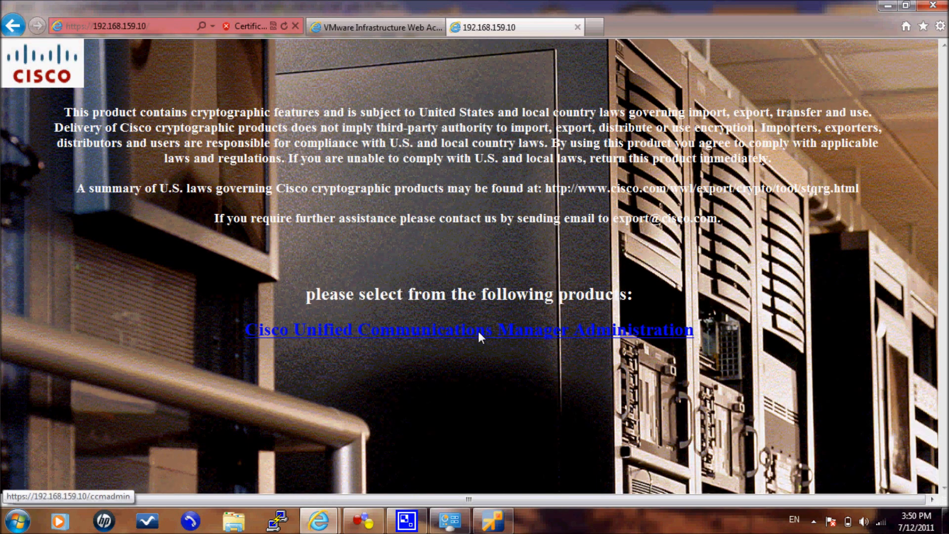
# - Log in to CM Administration with username admin and its password
pyautogui.click(470, 330)
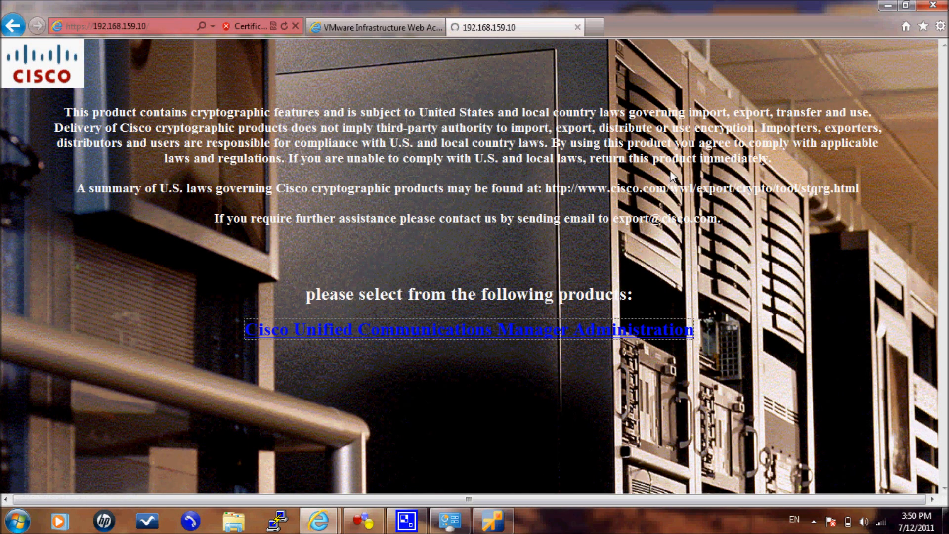
pyautogui.click(470, 330)
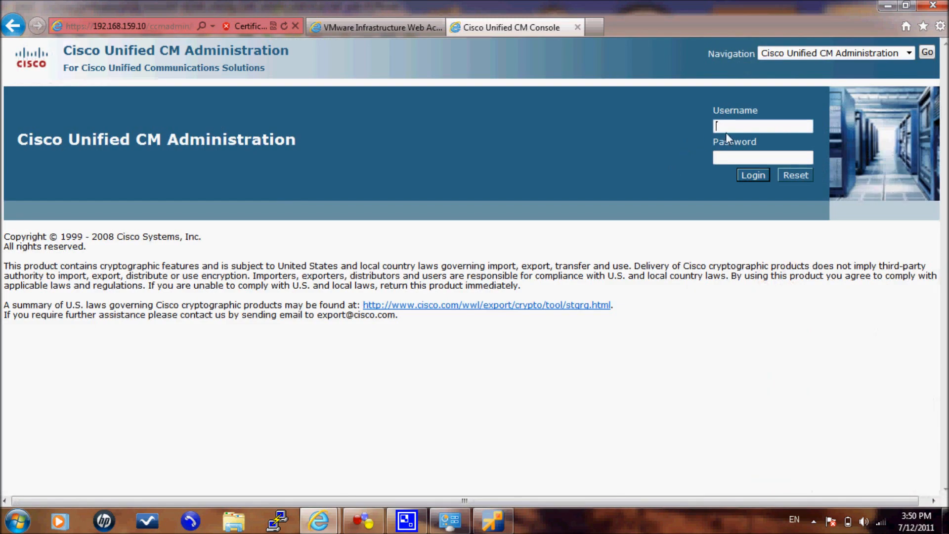
pyautogui.write('admin')
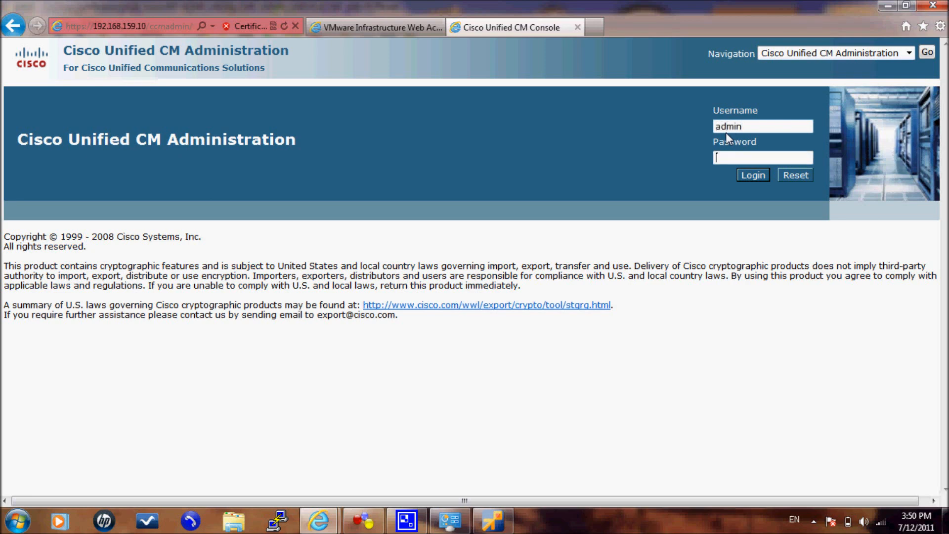
pyautogui.write('password')
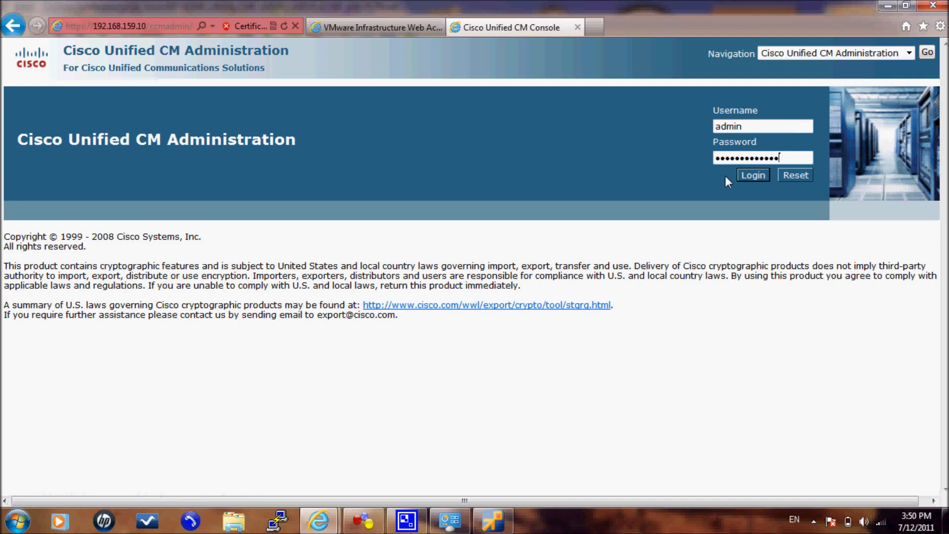
pyautogui.click(754, 175)
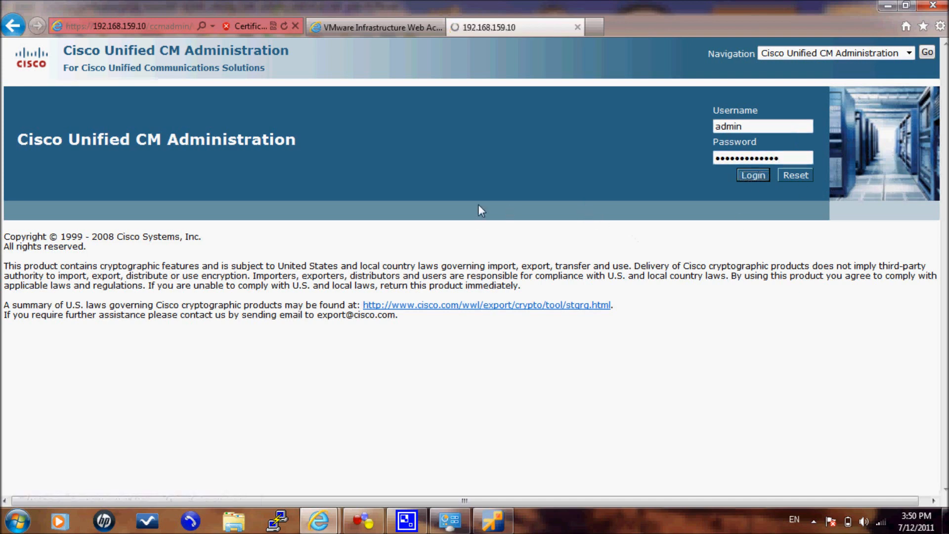
pyautogui.click(753, 175)
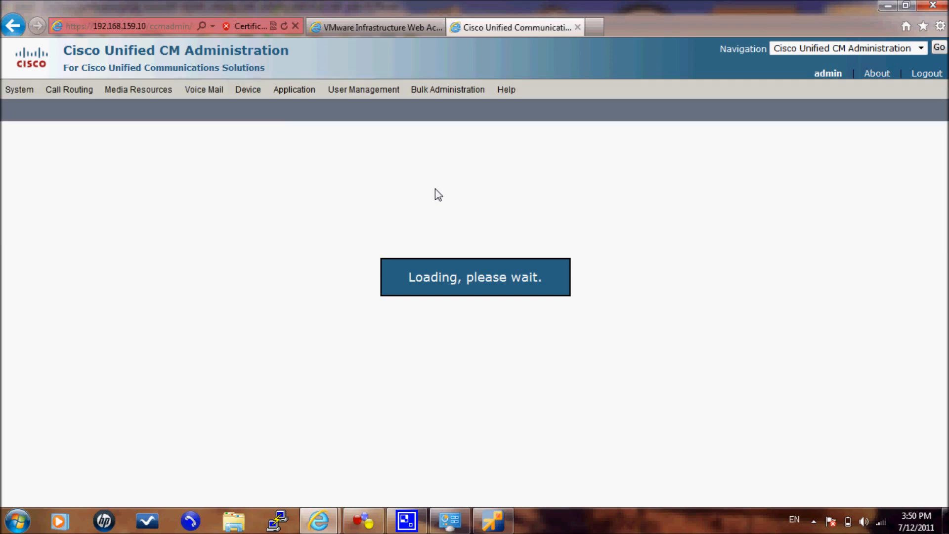
# - Find all servers under System > Server and open 192.168.159.10's configuration
pyautogui.click(19, 89)
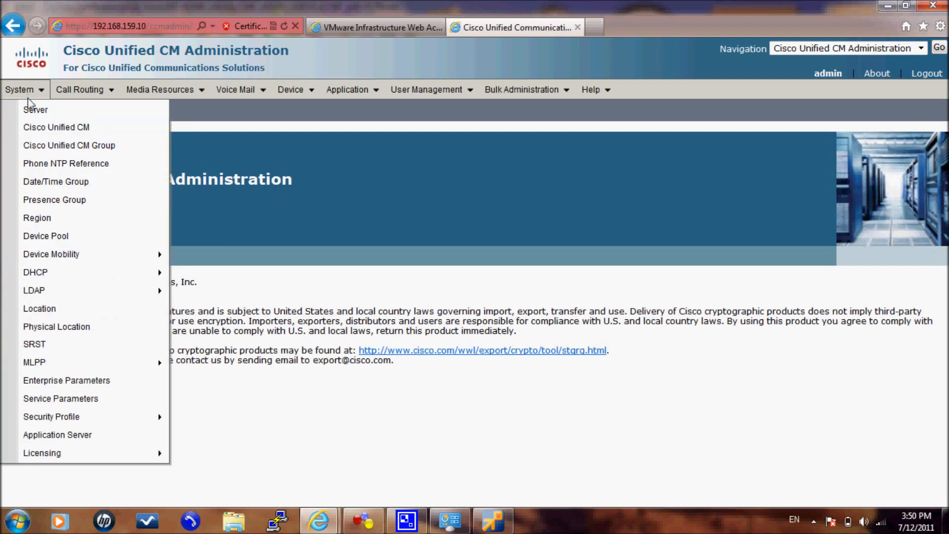
pyautogui.click(36, 110)
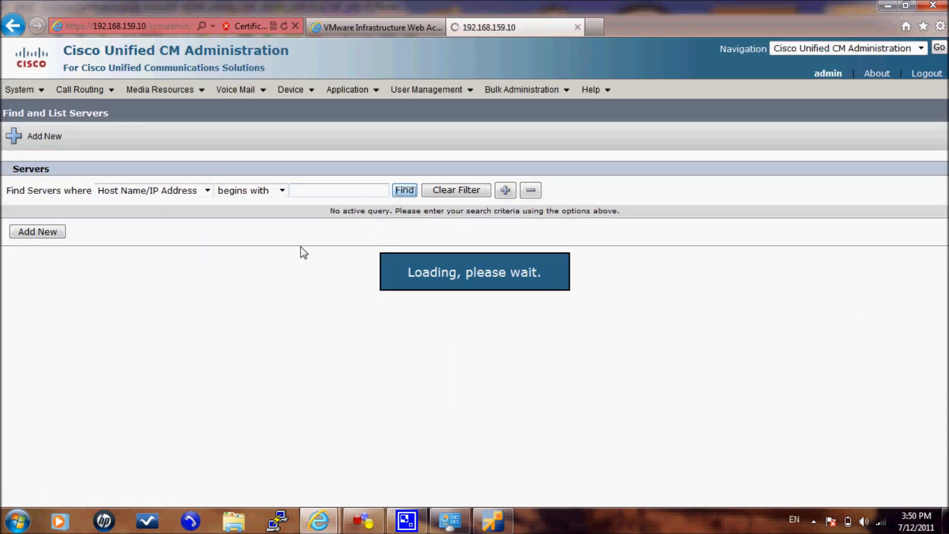
pyautogui.click(404, 190)
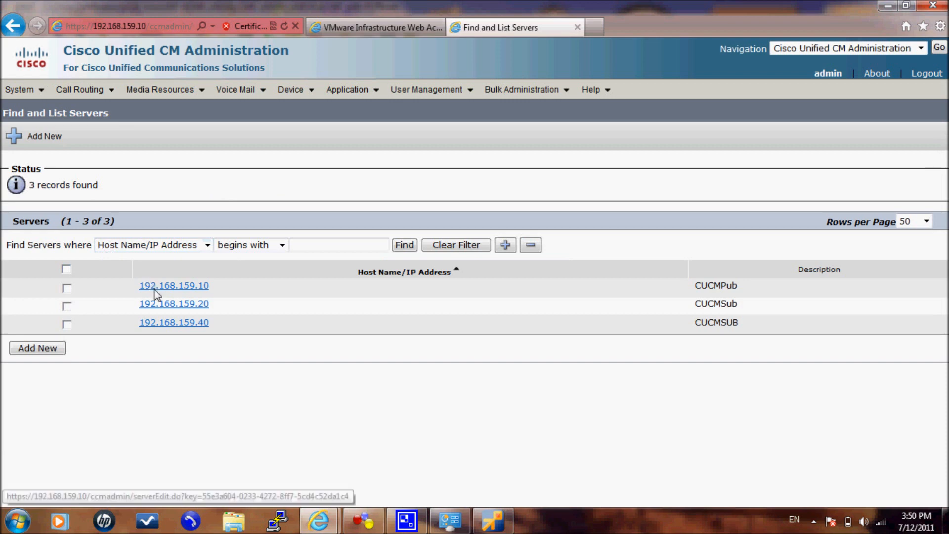
pyautogui.click(174, 285)
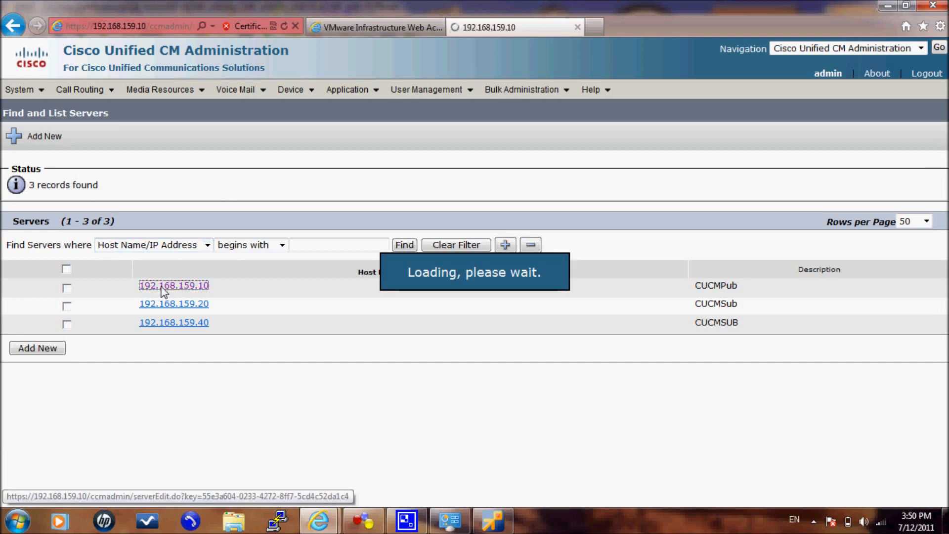
pyautogui.click(173, 285)
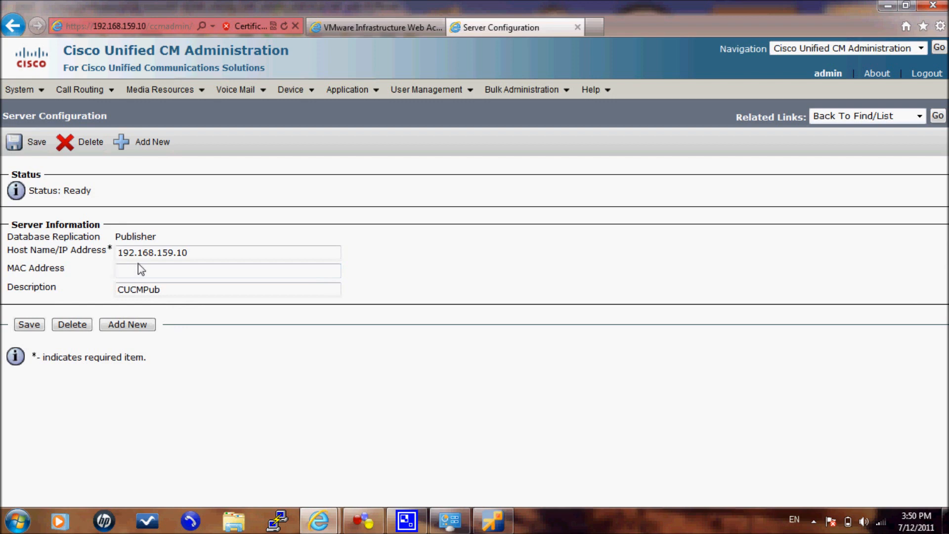
pyautogui.moveTo(160, 269)
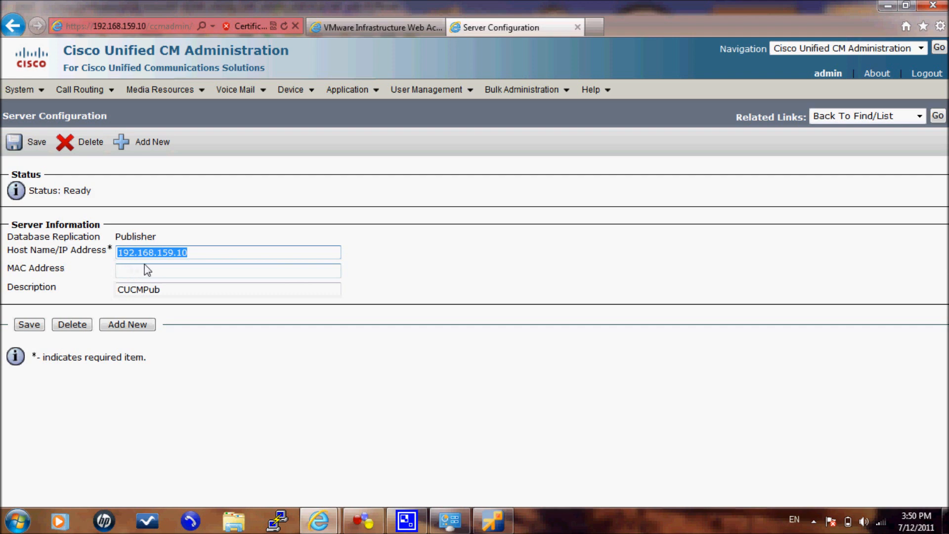
pyautogui.moveTo(161, 269)
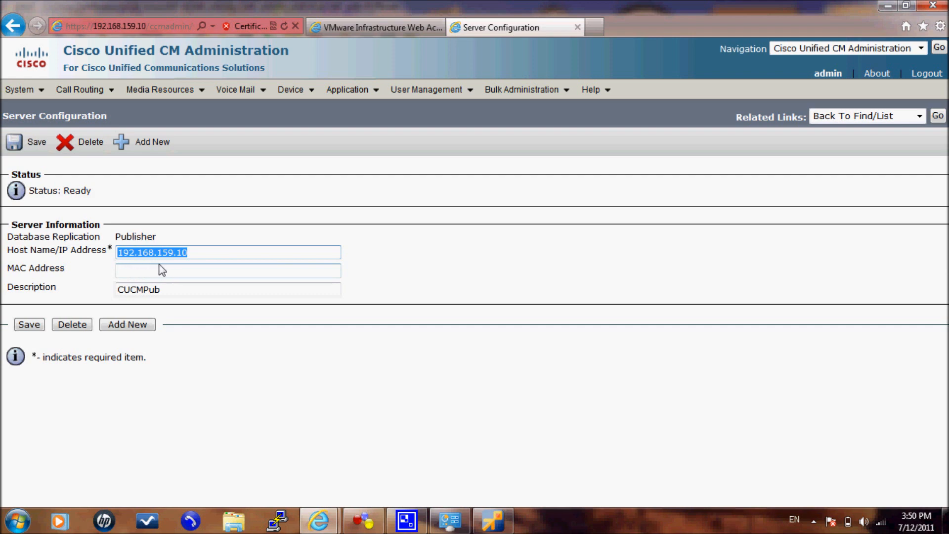
pyautogui.click(20, 89)
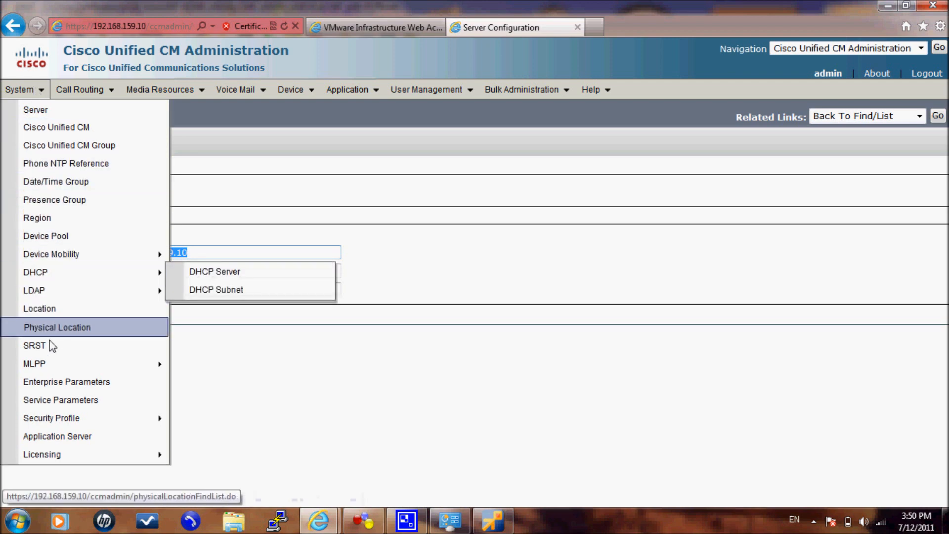
# - Search Enterprise Parameters for 'url' to review the Phone URL addresses
pyautogui.click(66, 380)
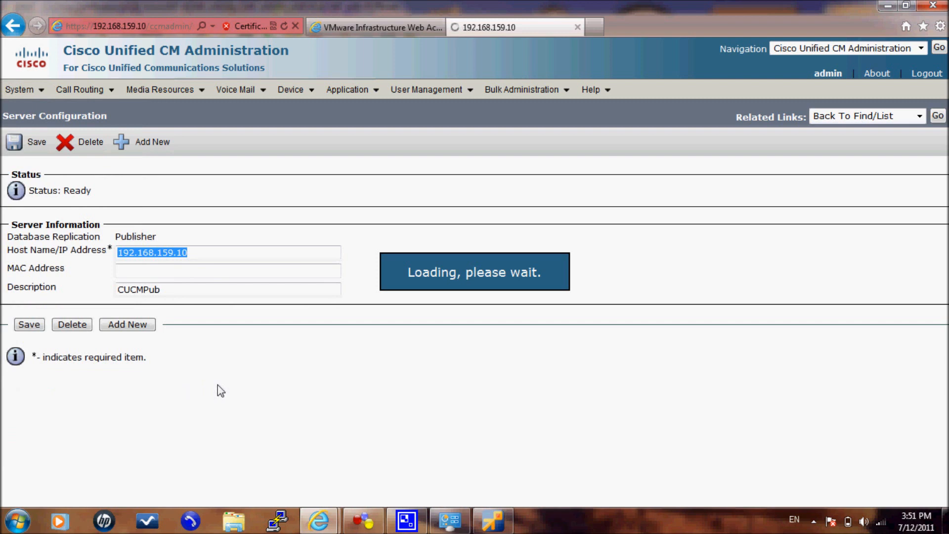
pyautogui.moveTo(366, 415)
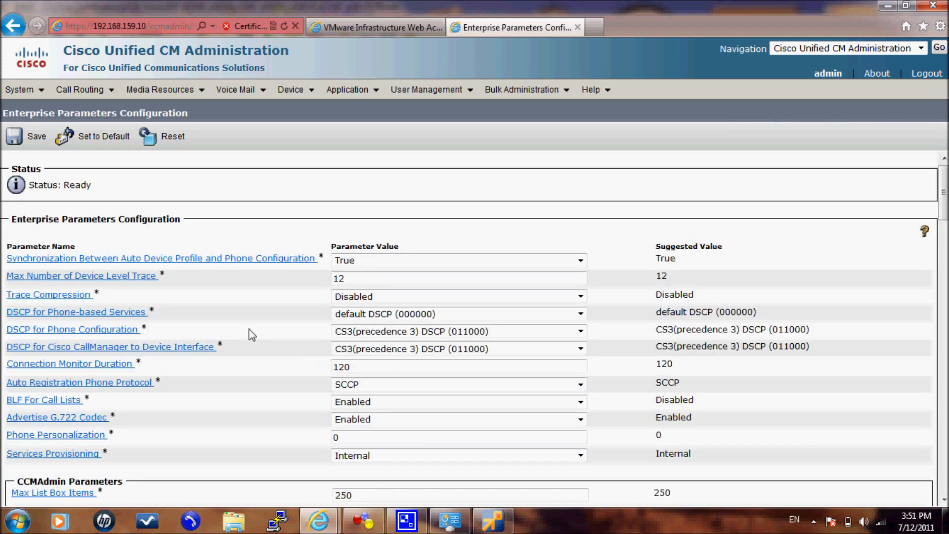
pyautogui.press('ctrl+f')
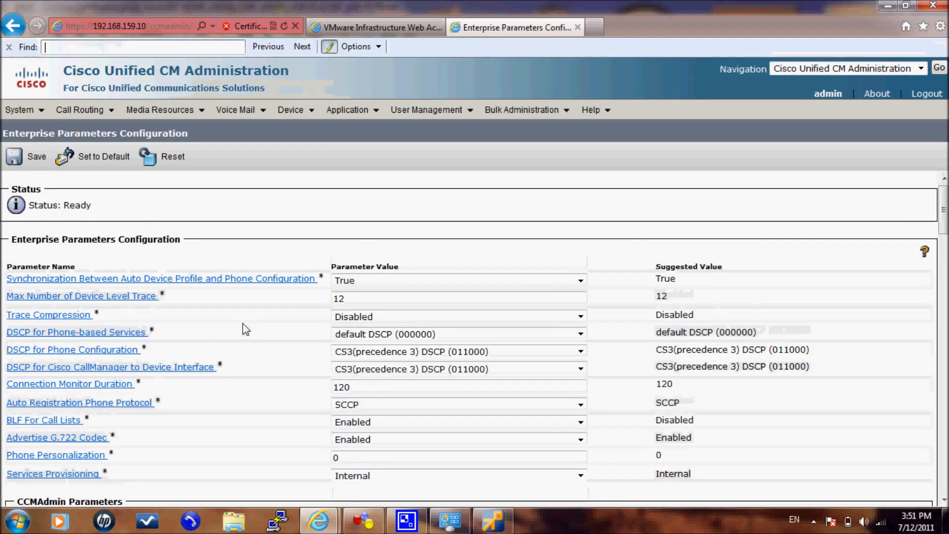
pyautogui.write('url')
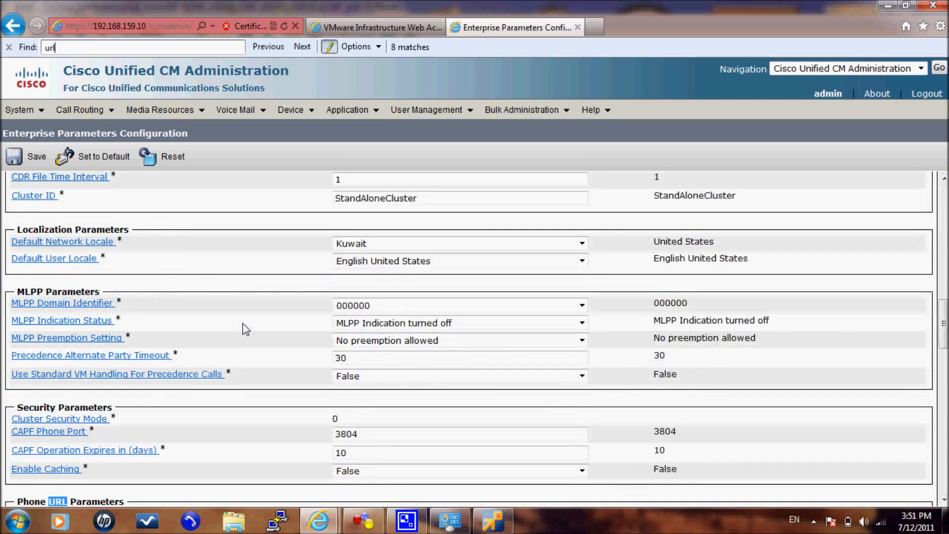
pyautogui.moveTo(69, 78)
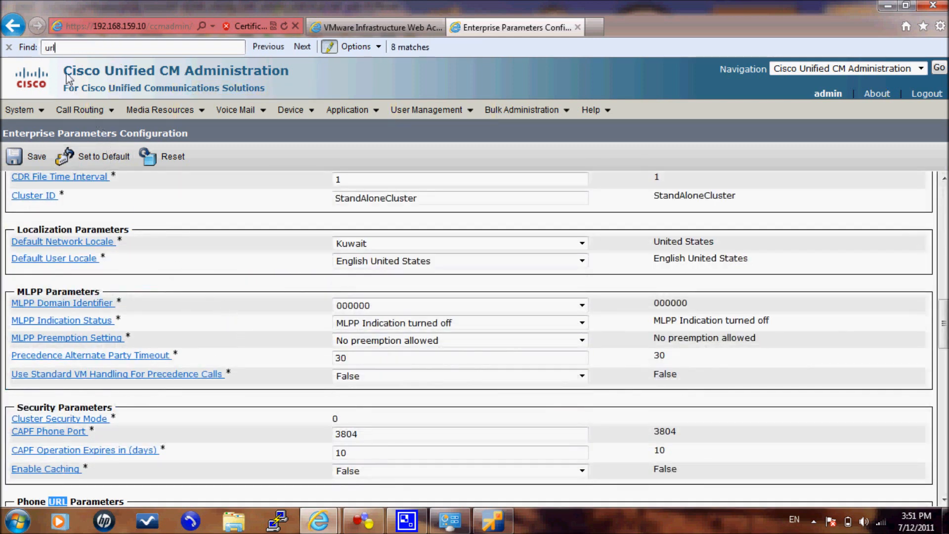
pyautogui.click(302, 46)
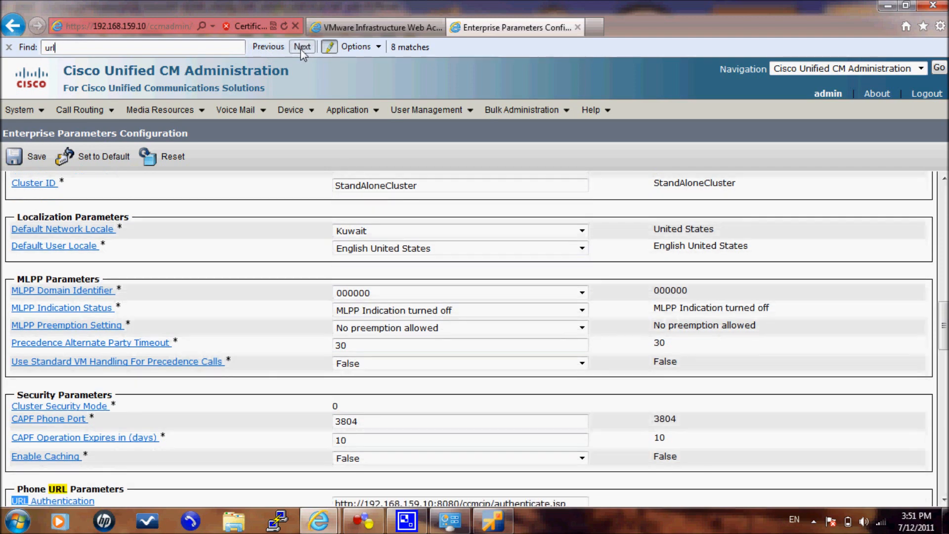
pyautogui.click(302, 46)
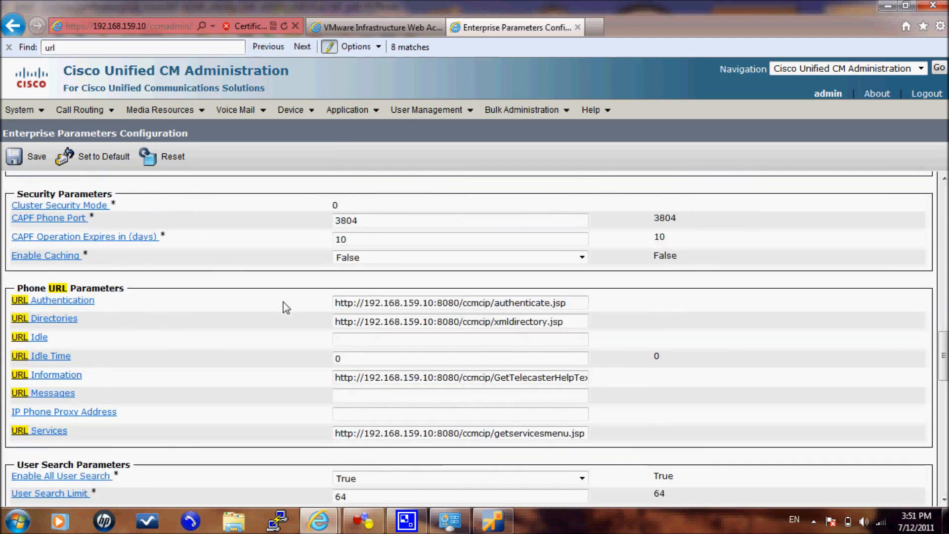
pyautogui.scroll(-3)
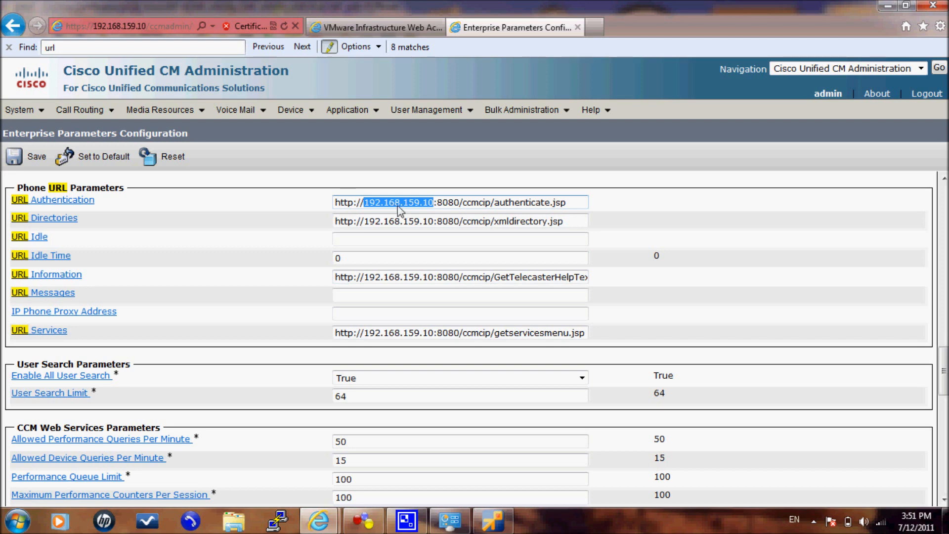
pyautogui.moveTo(393, 210)
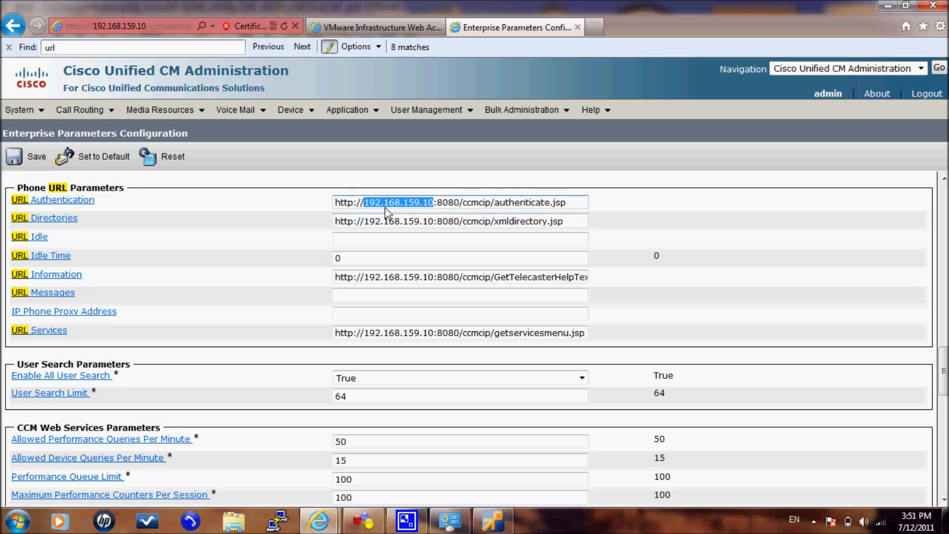
pyautogui.moveTo(378, 213)
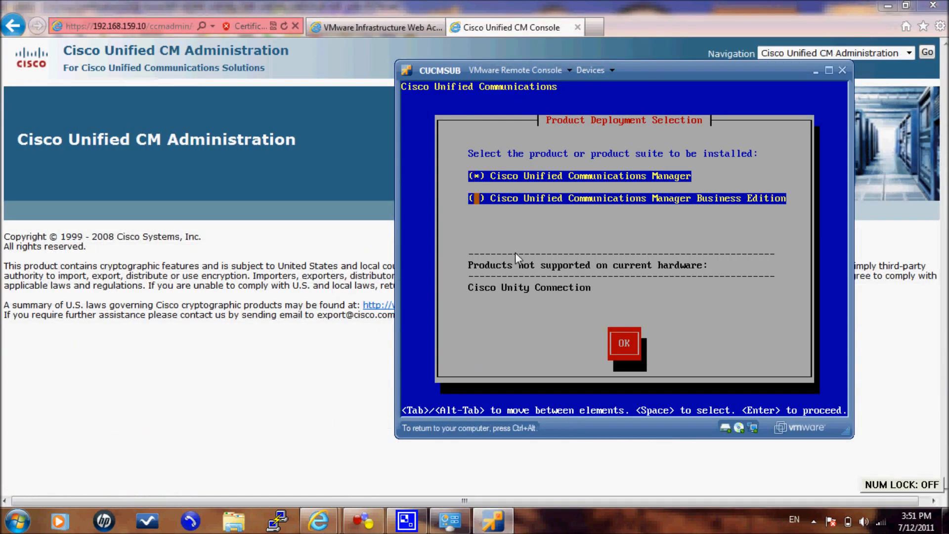
# - Select Cisco Unified Communications Manager, confirm installing, apply no patch, and continue the basic install
pyautogui.click(624, 343)
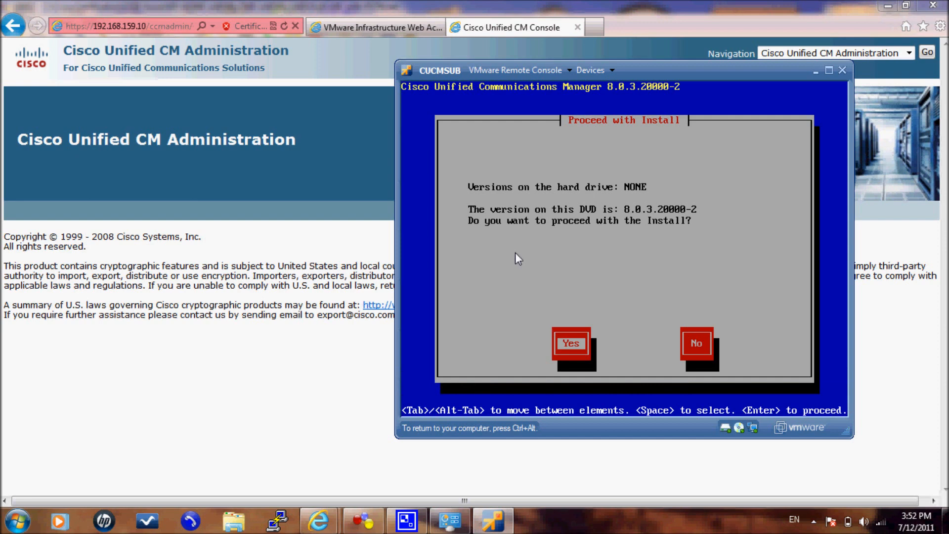
pyautogui.click(569, 343)
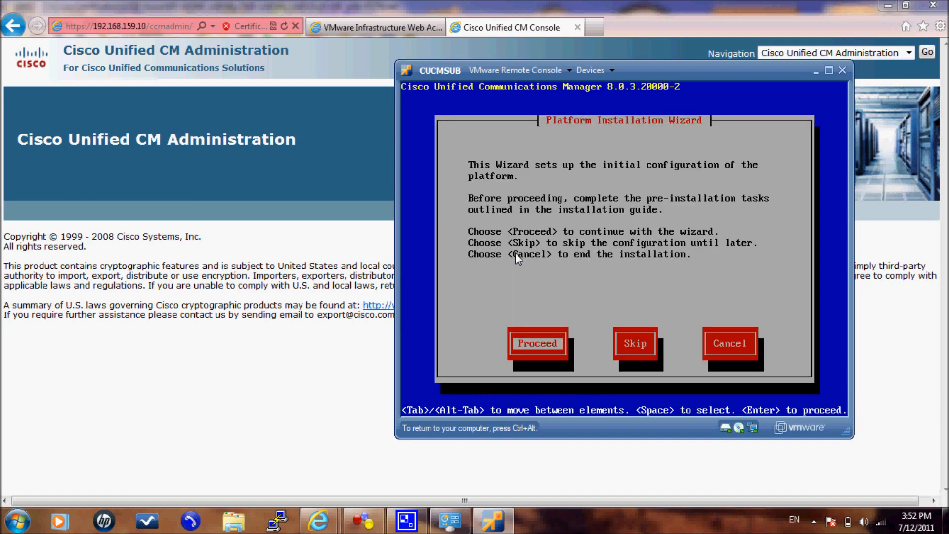
pyautogui.click(537, 343)
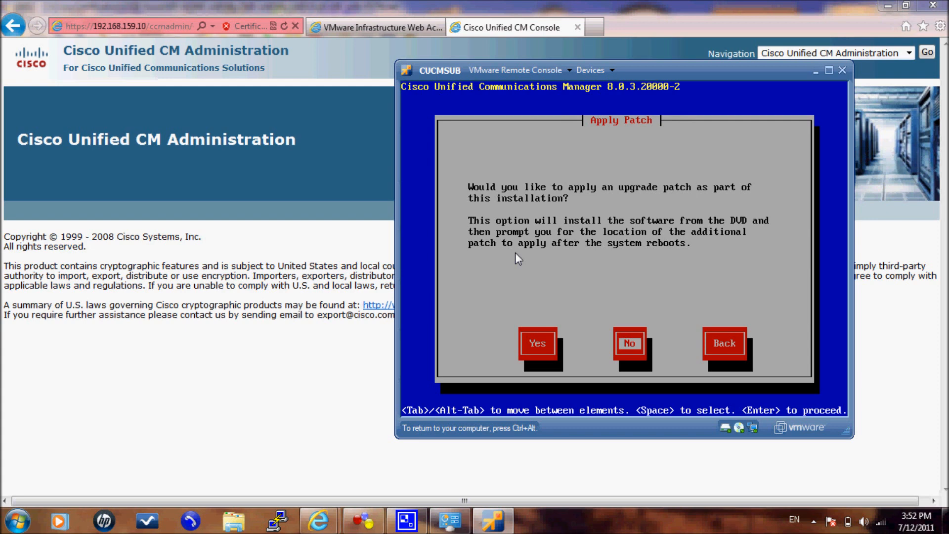
pyautogui.click(629, 343)
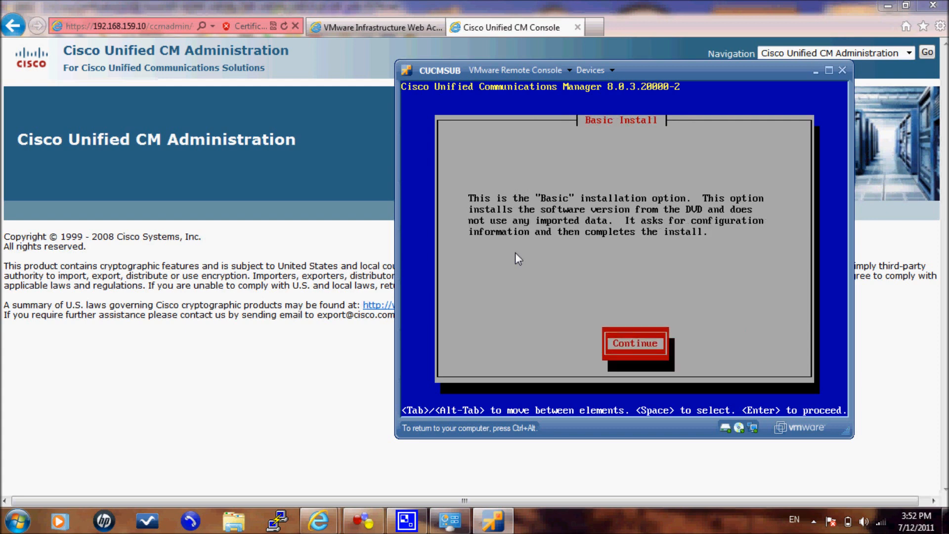
pyautogui.click(634, 343)
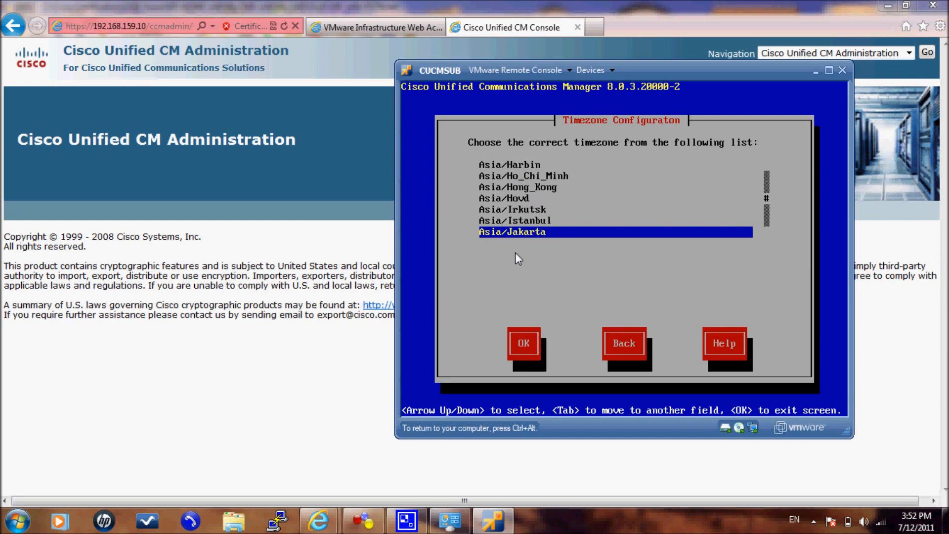
# - Choose the Asia/Kuwait timezone and answer No to DHCP for static addressing
pyautogui.scroll(-3)
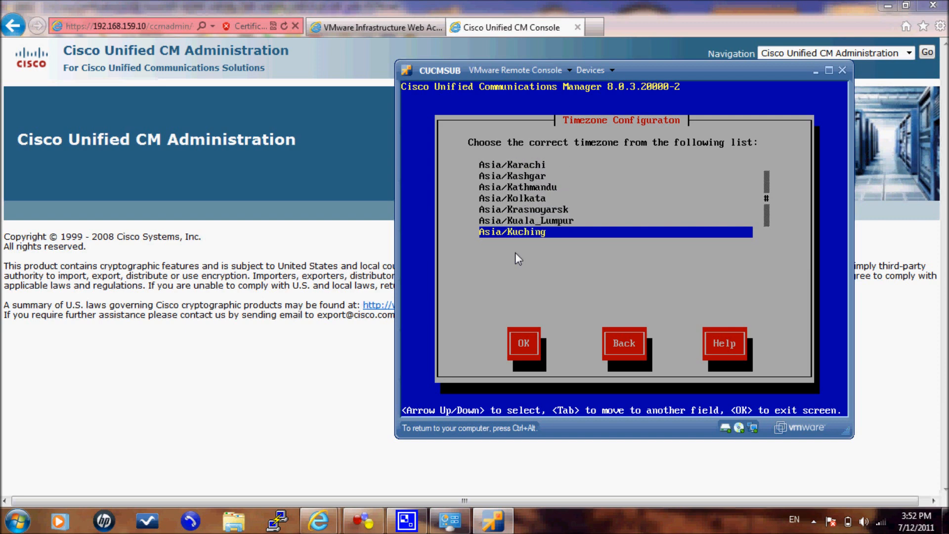
pyautogui.press('Down')
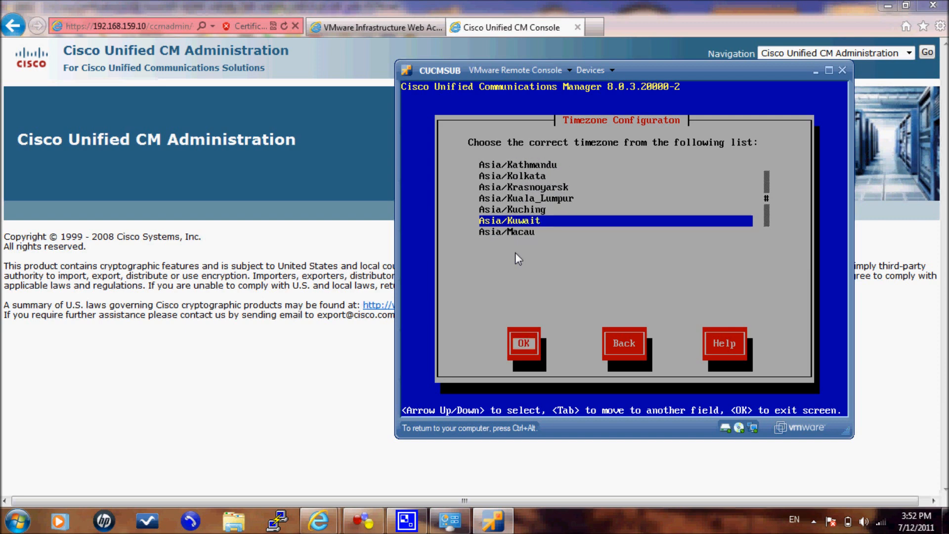
pyautogui.click(523, 343)
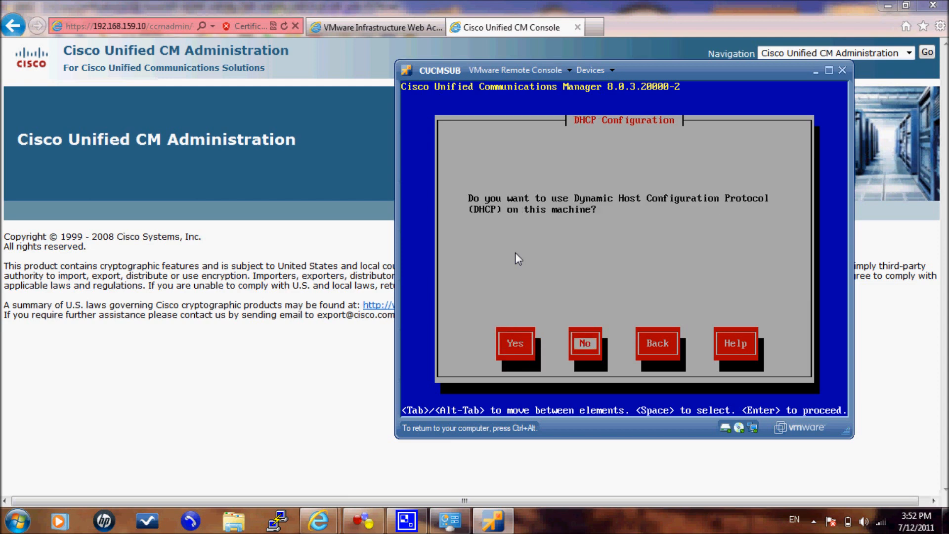
pyautogui.click(583, 344)
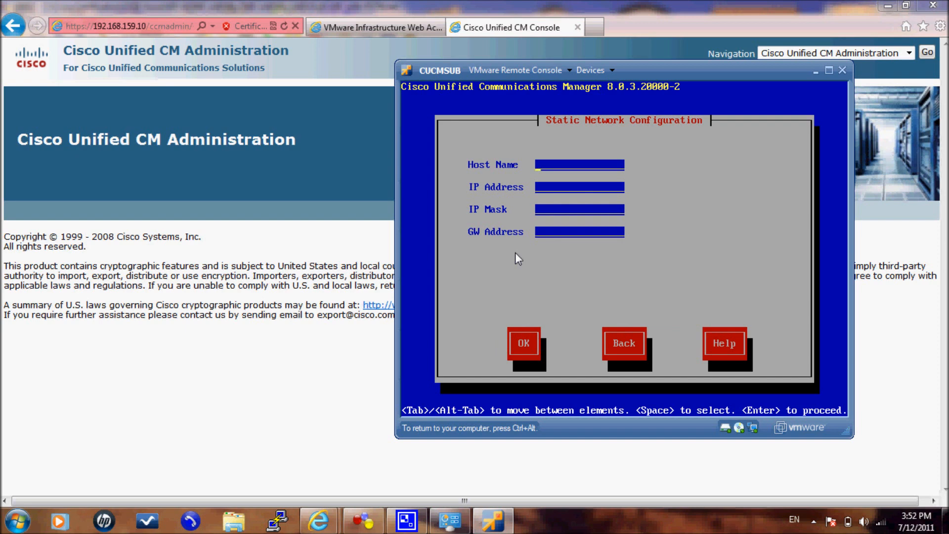
# - Enter host CUCMSUB, IP 192.168.159.30, mask 255.255.255.0, gateway 192.168.159.1, and confirm
pyautogui.write('C')
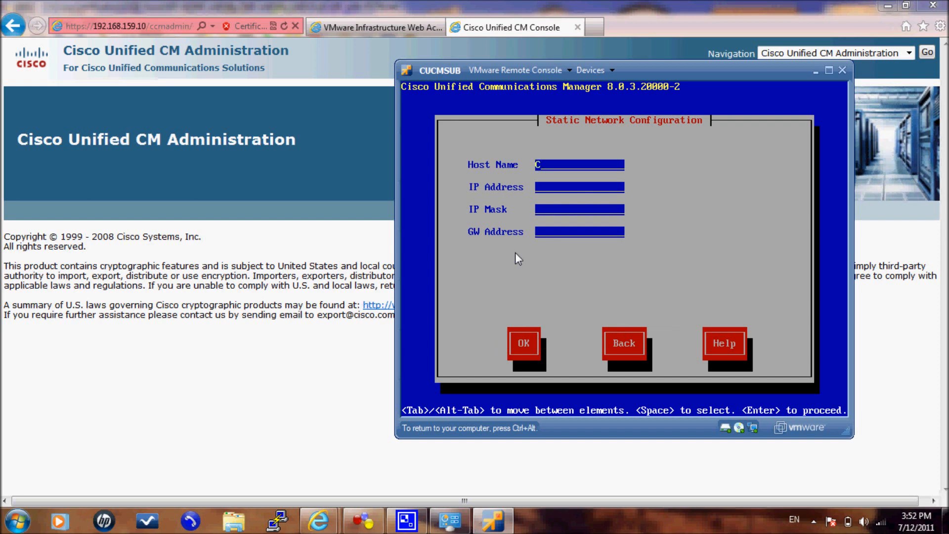
pyautogui.write('UCMSUB')
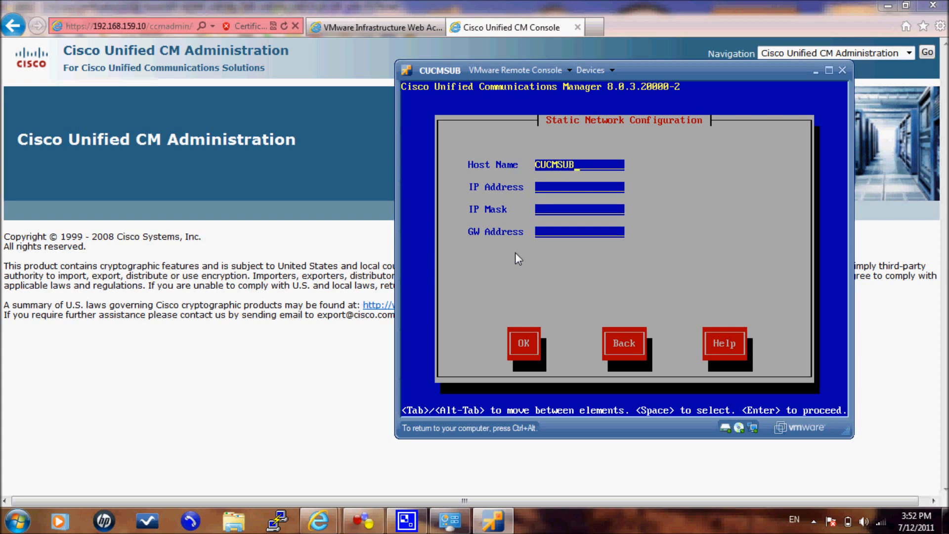
pyautogui.write('192.168.159.30')
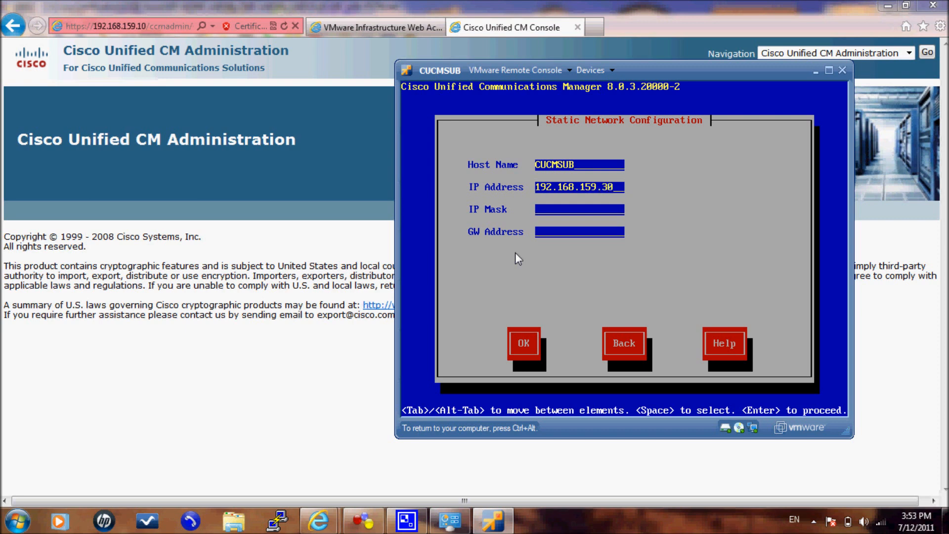
pyautogui.write('2')
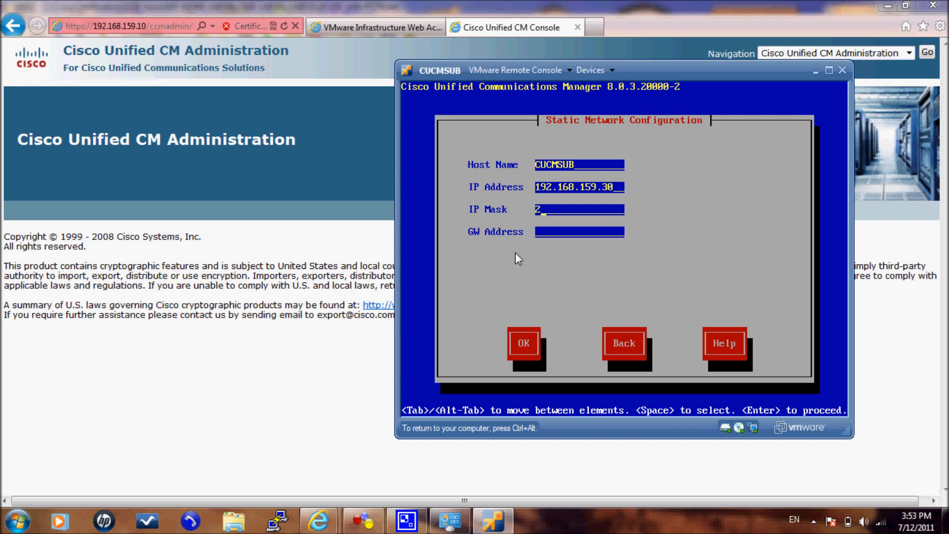
pyautogui.write('55.255.')
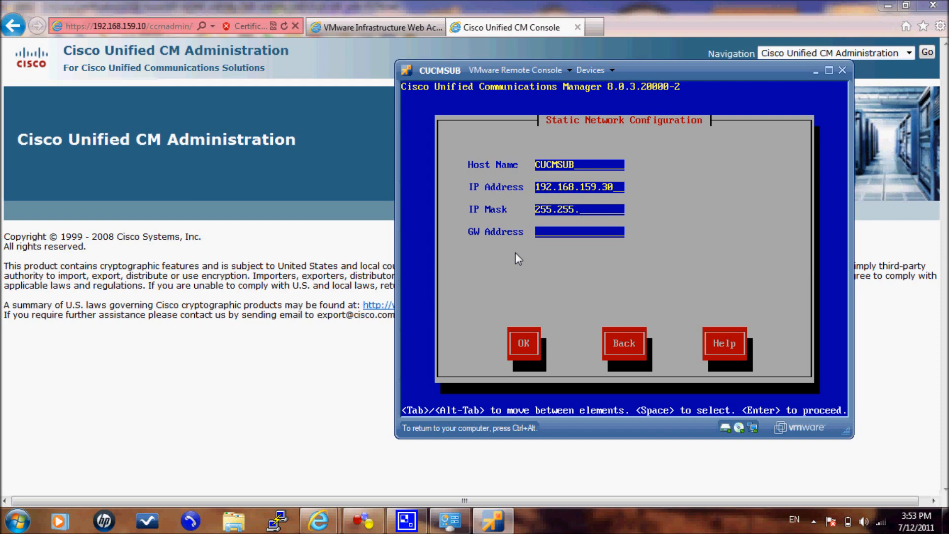
pyautogui.write('255.0')
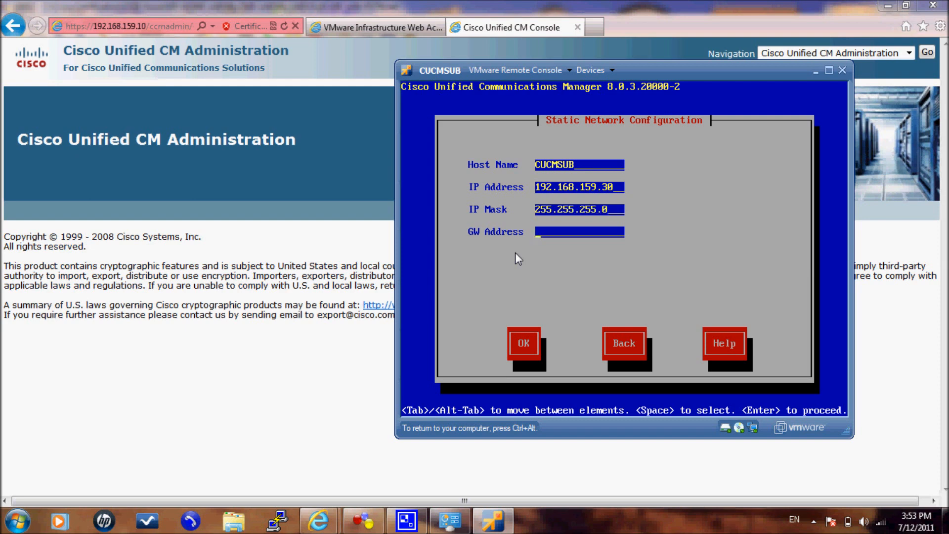
pyautogui.write('192.16')
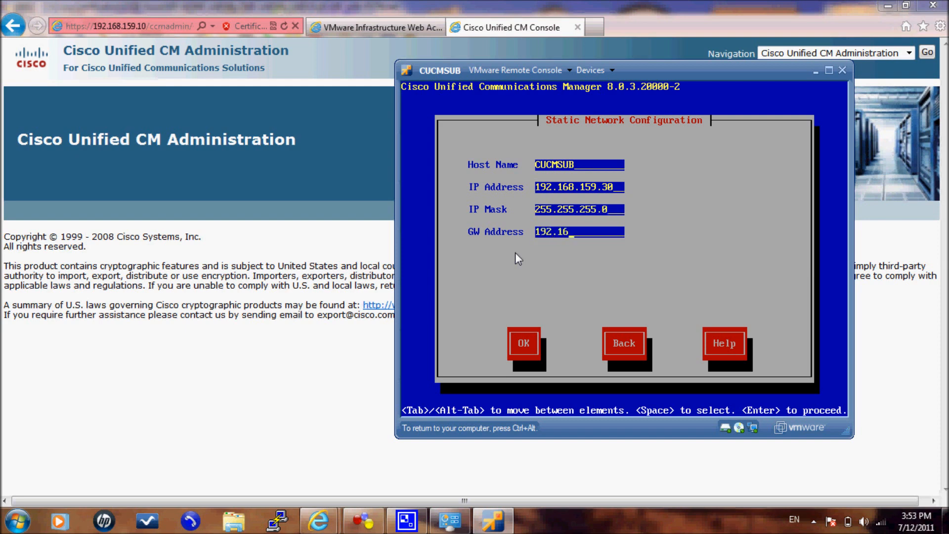
pyautogui.write('8.159.1')
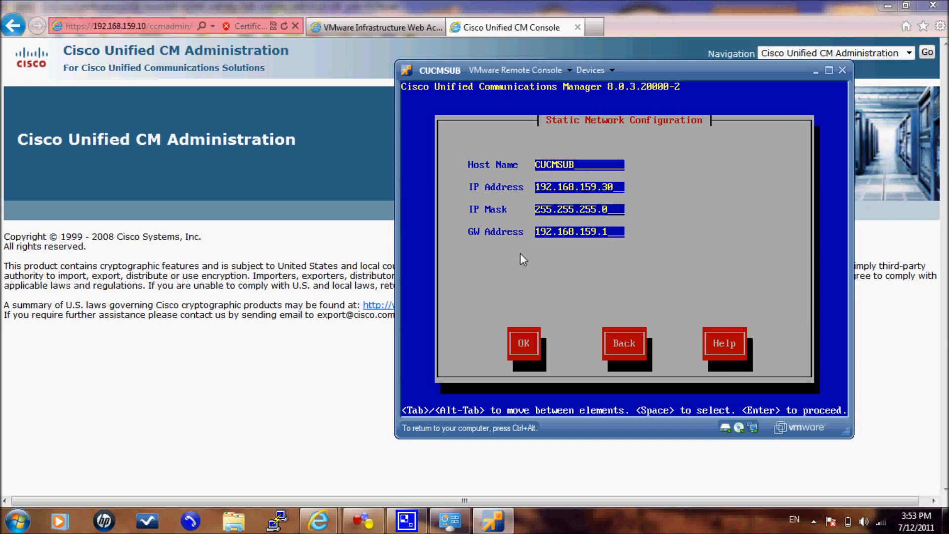
pyautogui.click(523, 343)
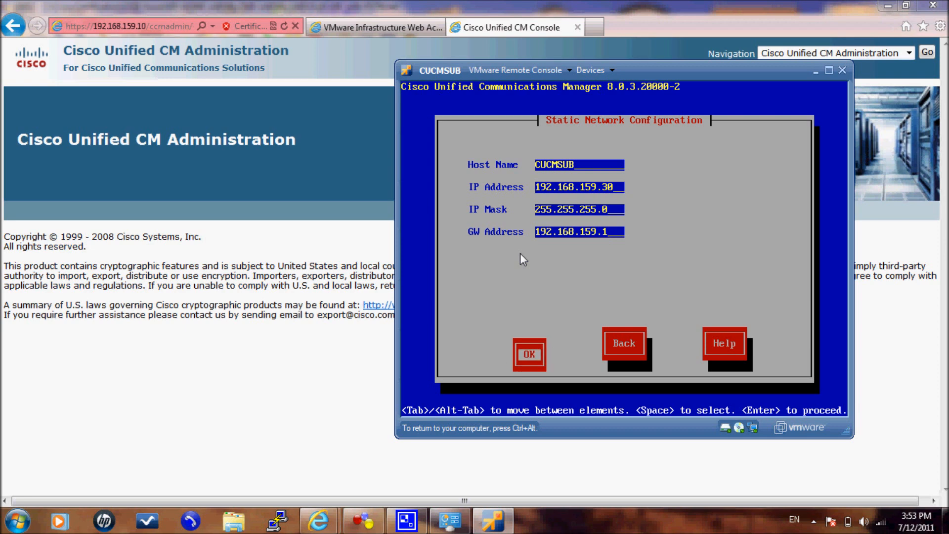
pyautogui.click(529, 354)
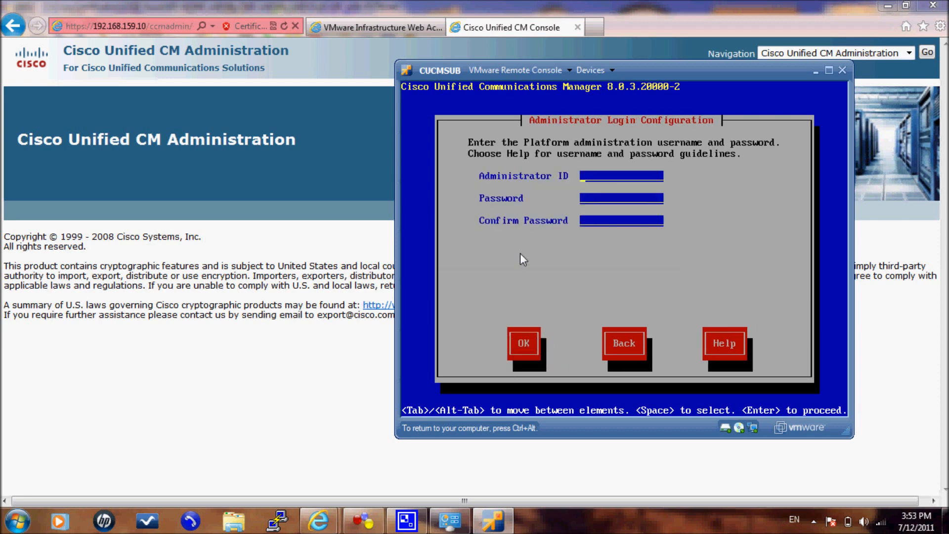
# - Enter administrator ID admin with matching password and confirmation, then submit
pyautogui.write('admin')
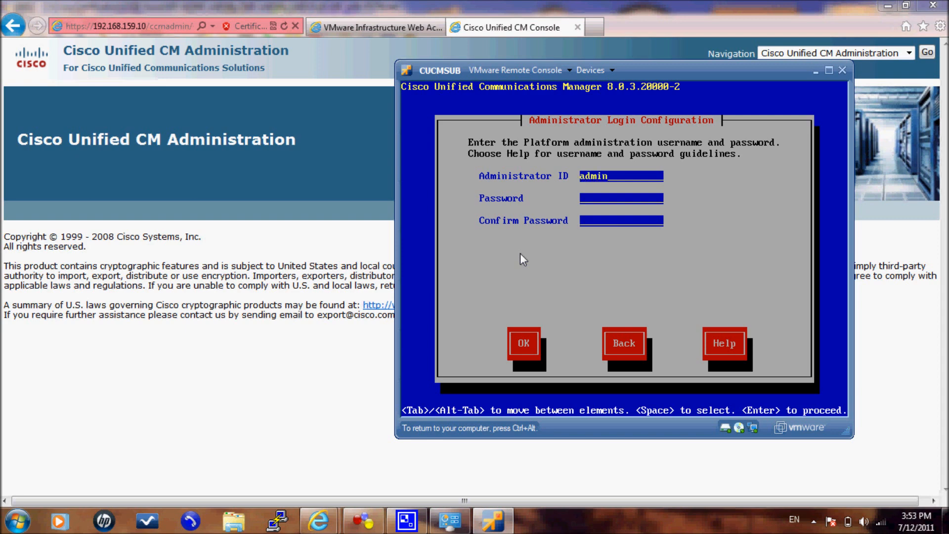
pyautogui.write('password')
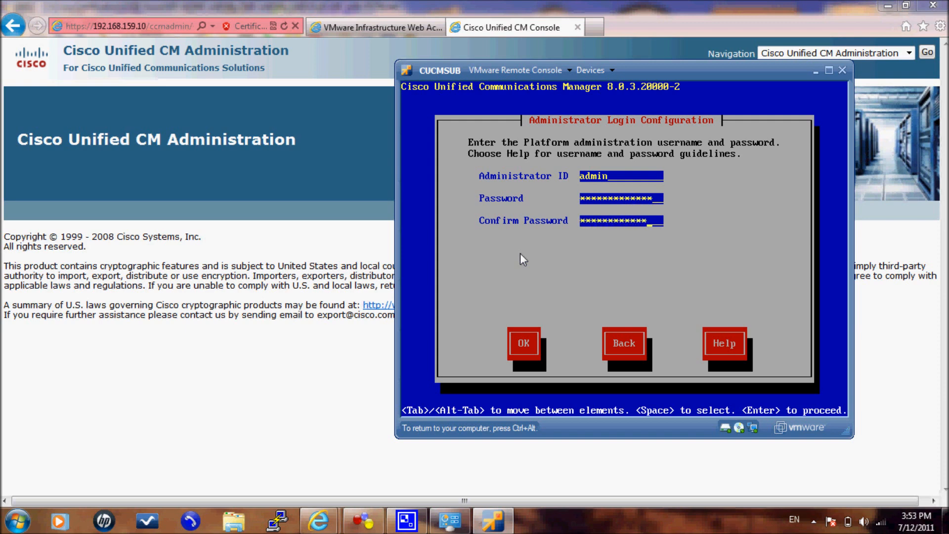
pyautogui.write('*')
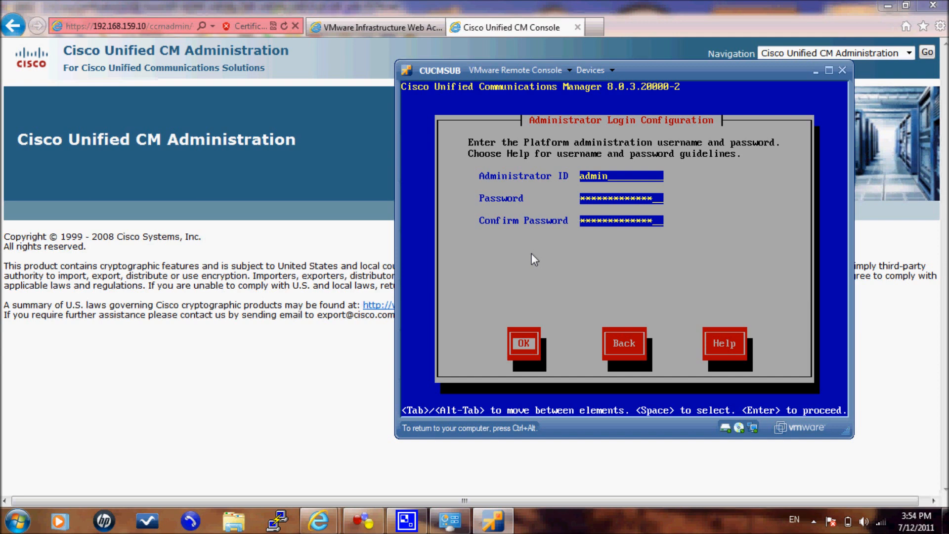
pyautogui.click(523, 343)
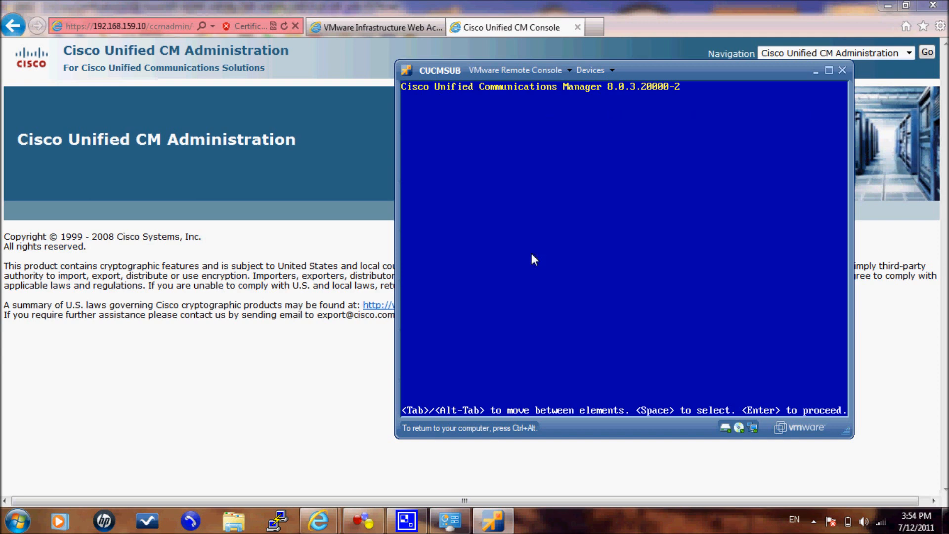
# - Fill certificate details home, test, kuwait, state na, country Kuwait, and accept
pyautogui.press('enter')
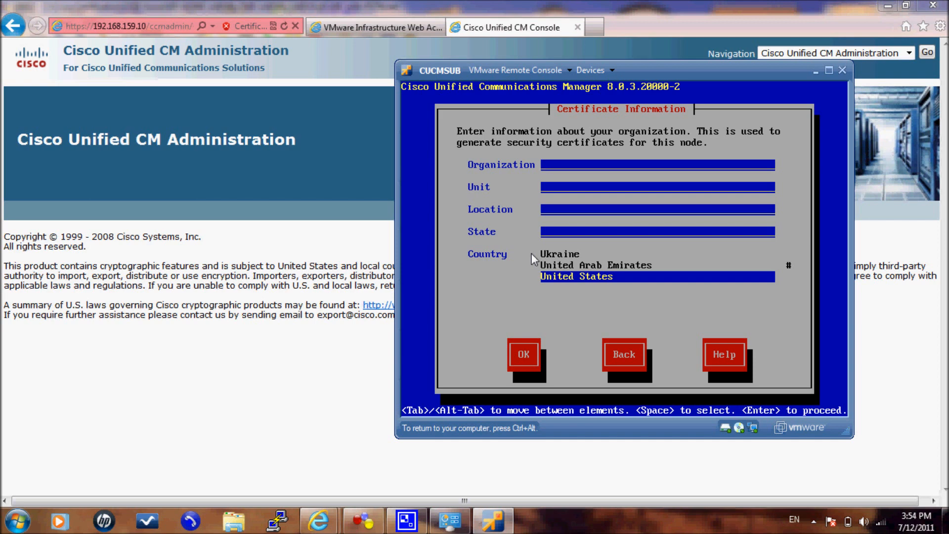
pyautogui.write('home')
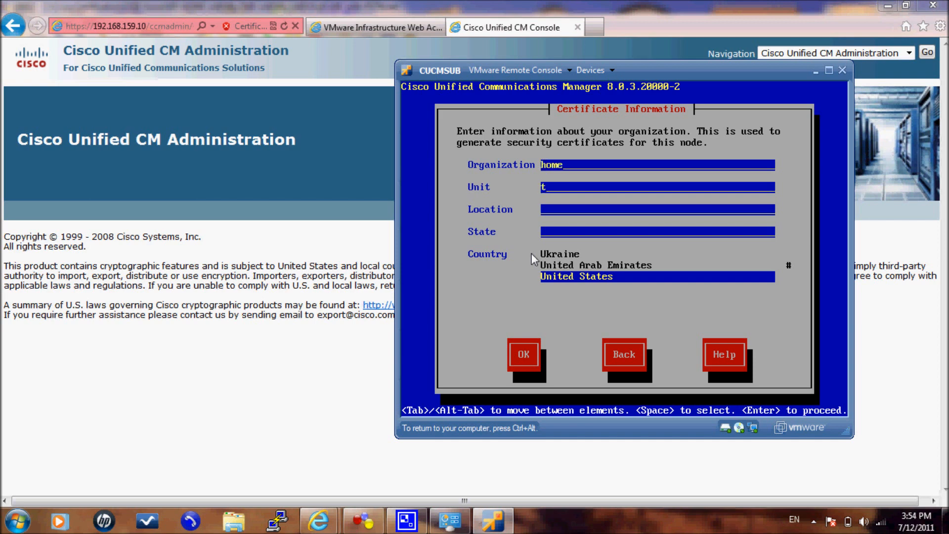
pyautogui.write('est')
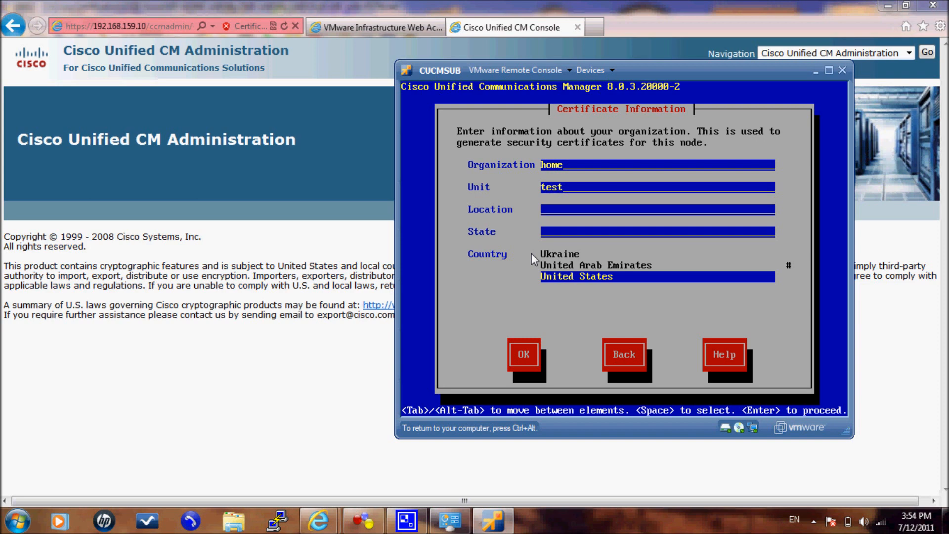
pyautogui.write('kuwait')
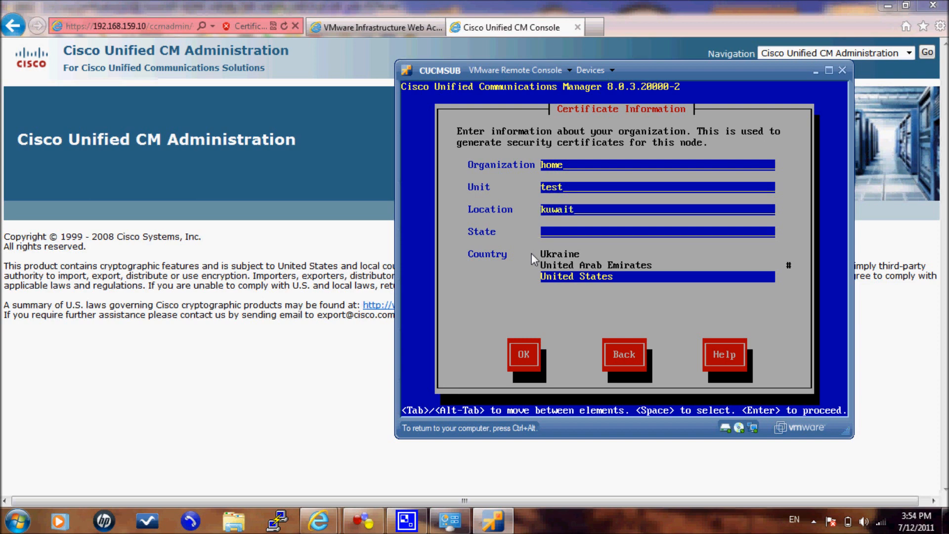
pyautogui.write('na')
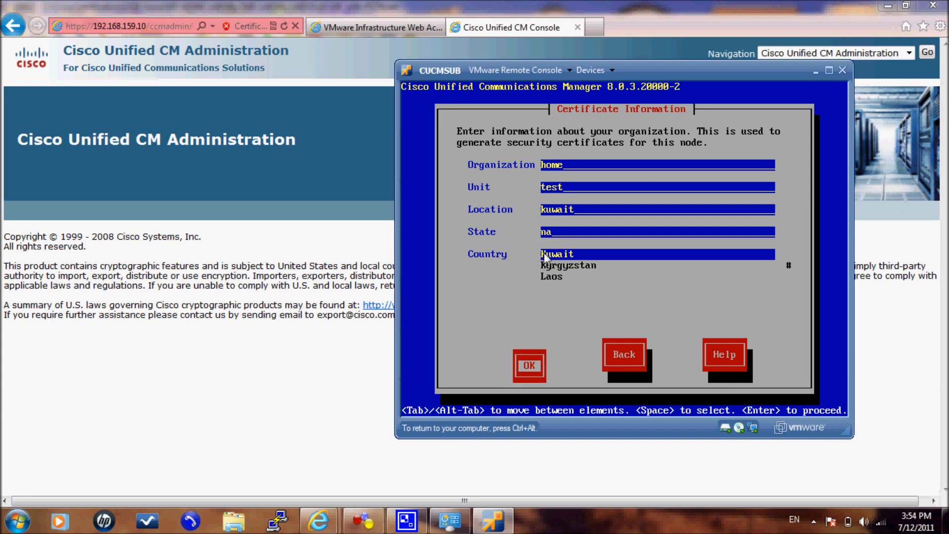
pyautogui.click(529, 366)
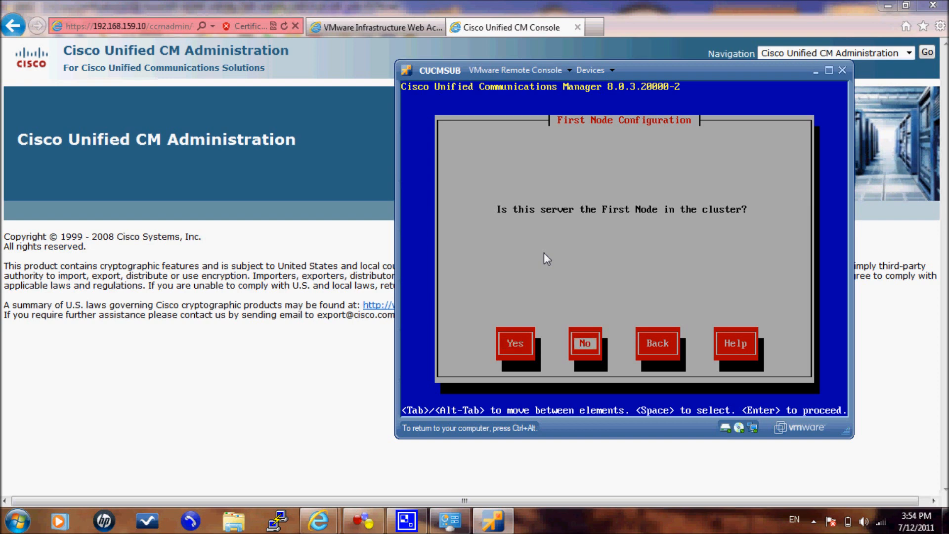
# - Answer No to First Node Configuration and acknowledge the warning
pyautogui.click(584, 343)
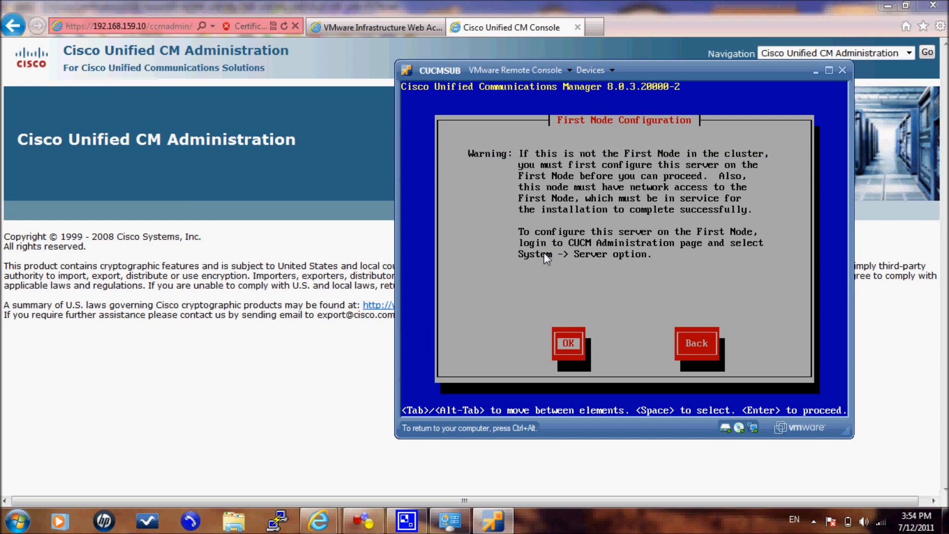
pyautogui.click(568, 343)
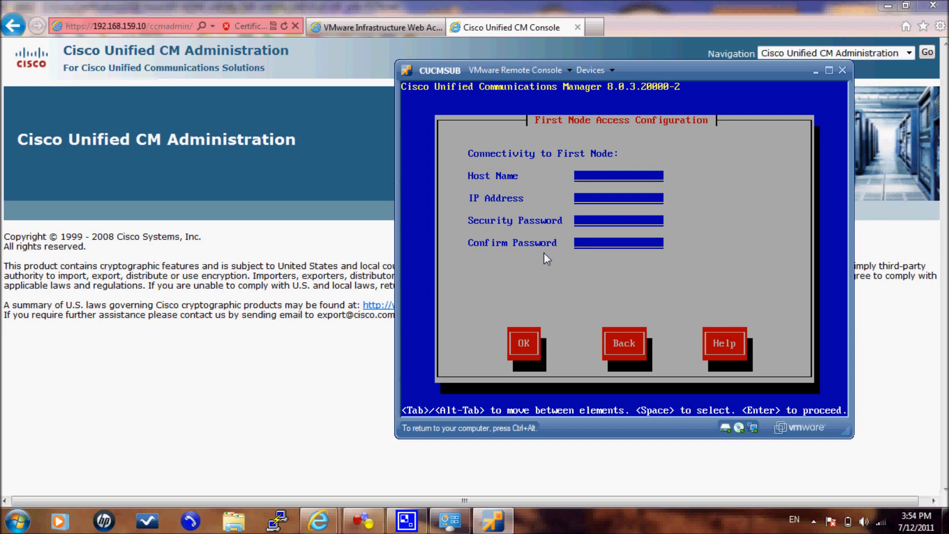
# - Enter first node CUCMPUB, IP 192.168.159.10, and the confirmed security password, then submit
pyautogui.write('CUCMPUB')
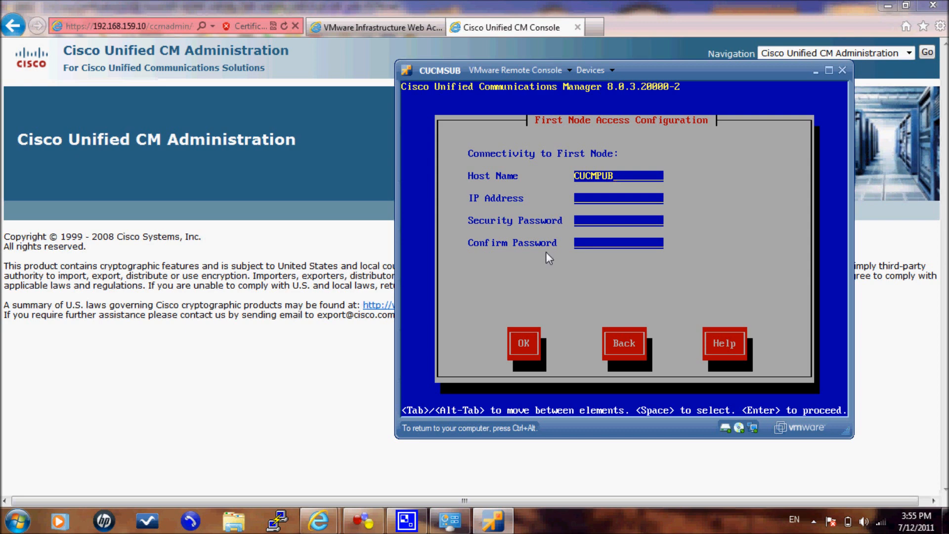
pyautogui.write('1')
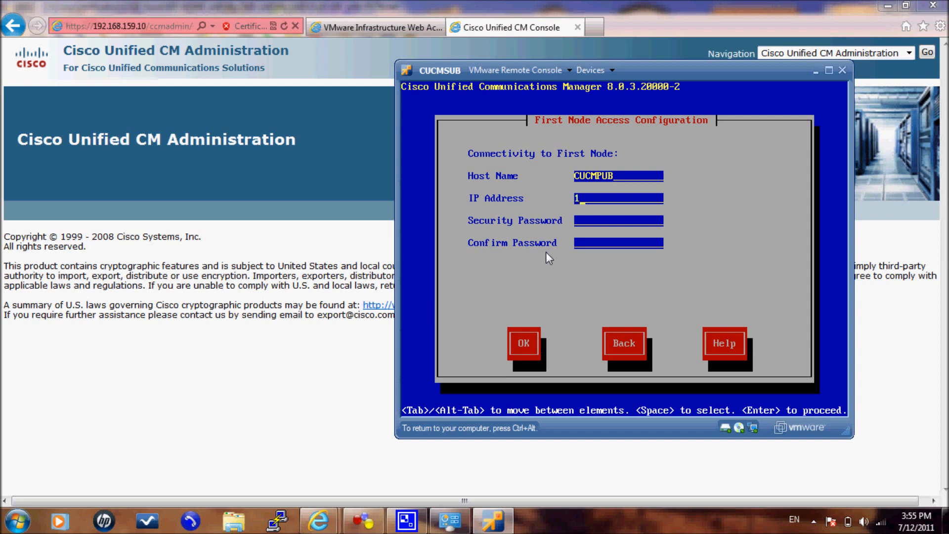
pyautogui.write('92.168')
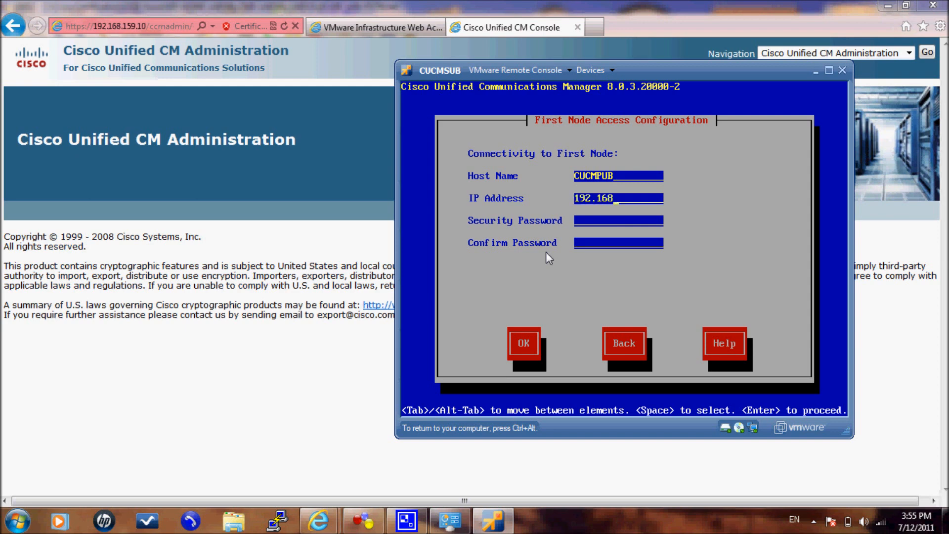
pyautogui.write('159')
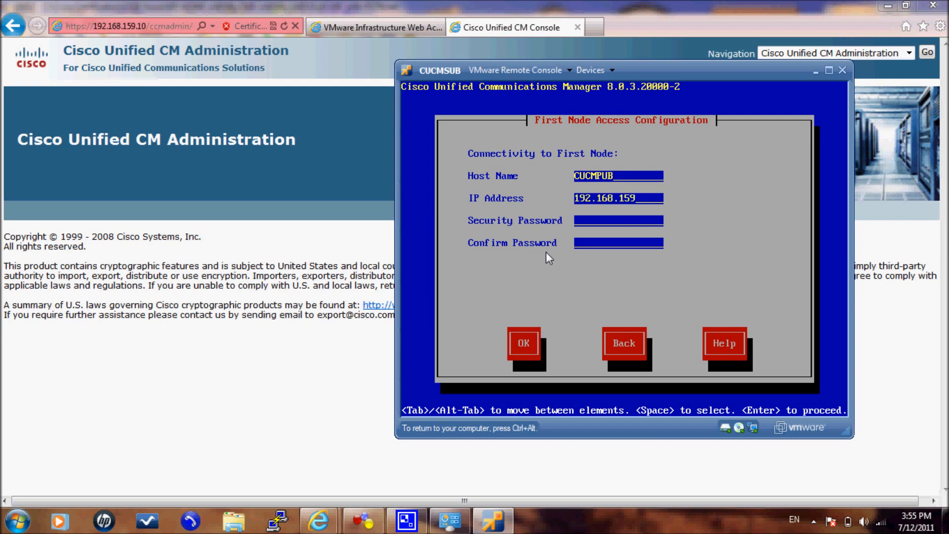
pyautogui.write('10')
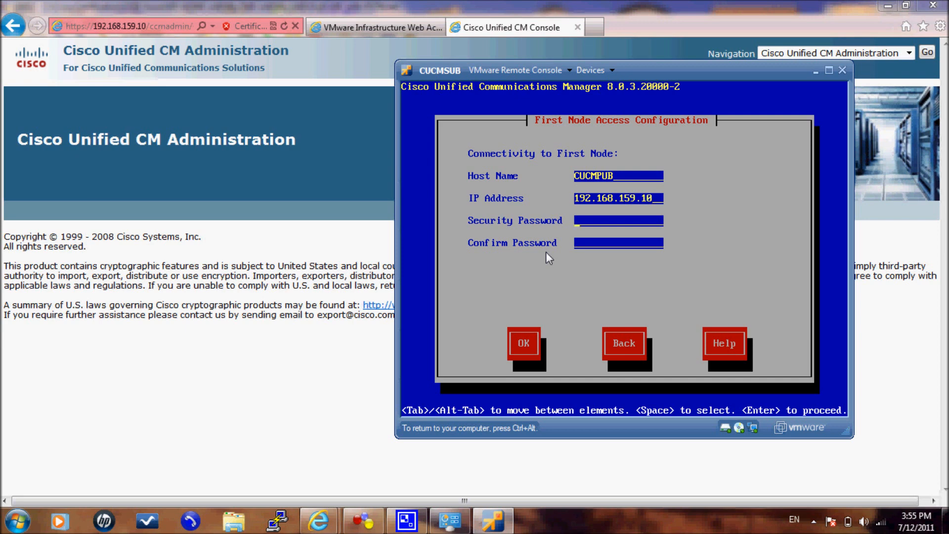
pyautogui.write('****')
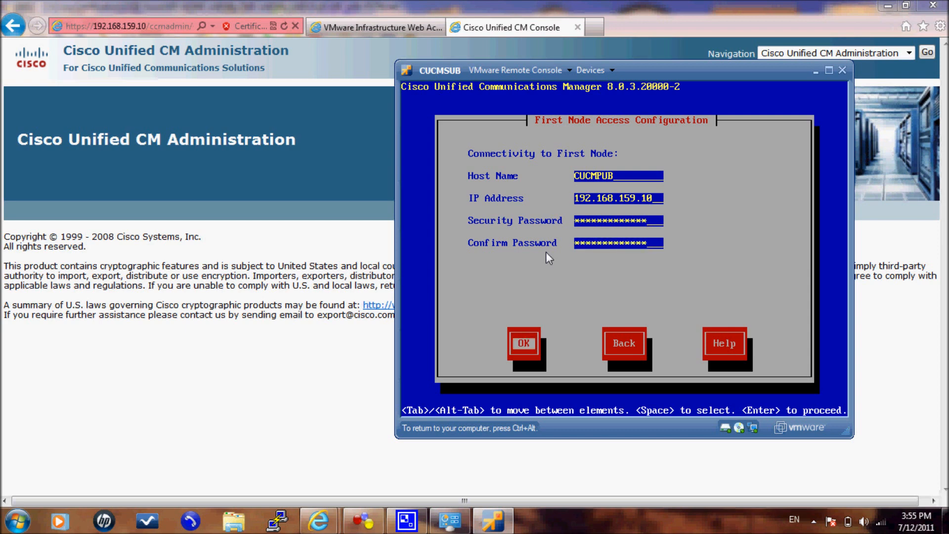
pyautogui.click(524, 343)
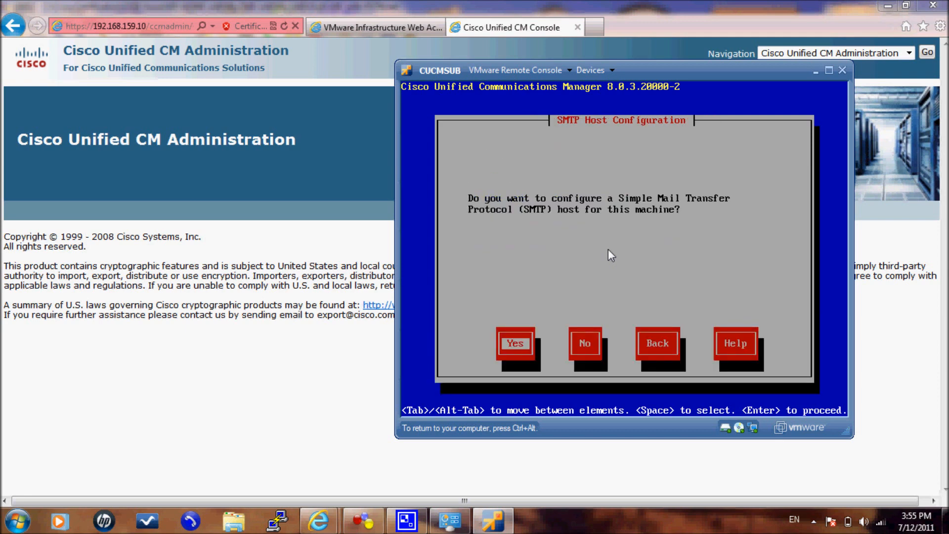
# - Answer No to SMTP Host Configuration
pyautogui.click(584, 343)
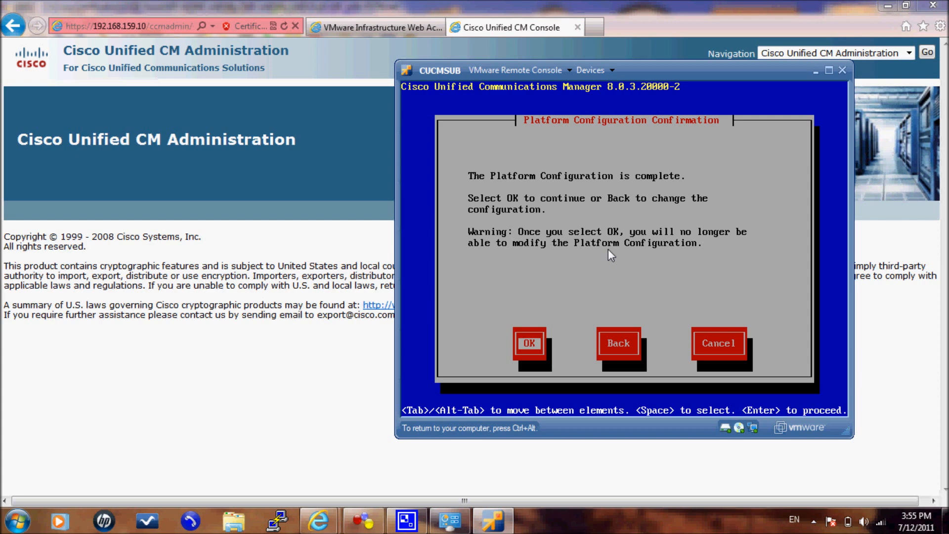
pyautogui.moveTo(404, 215)
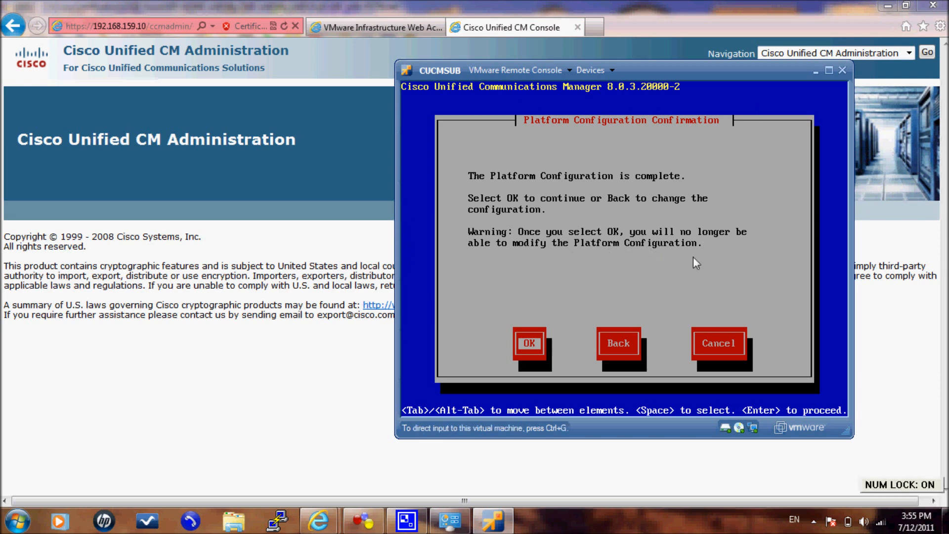
pyautogui.moveTo(465, 154)
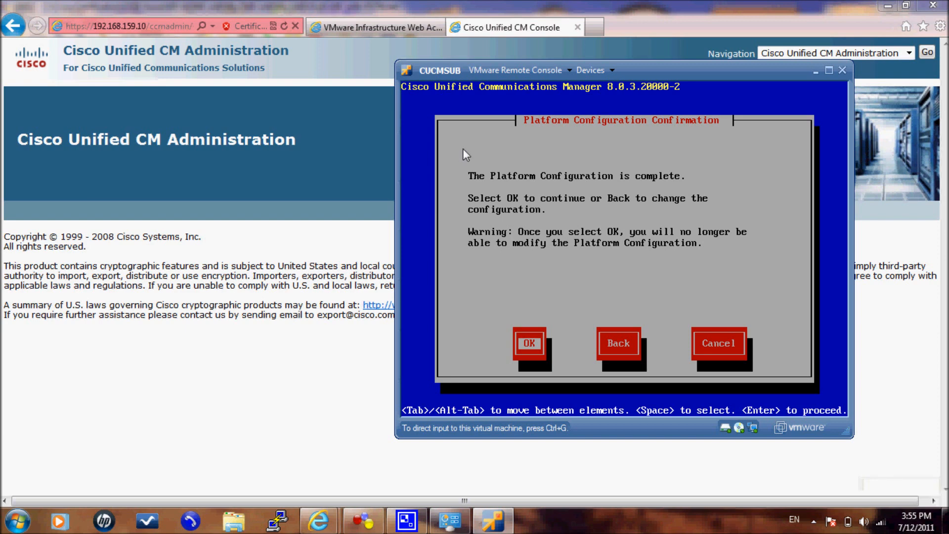
pyautogui.moveTo(250, 99)
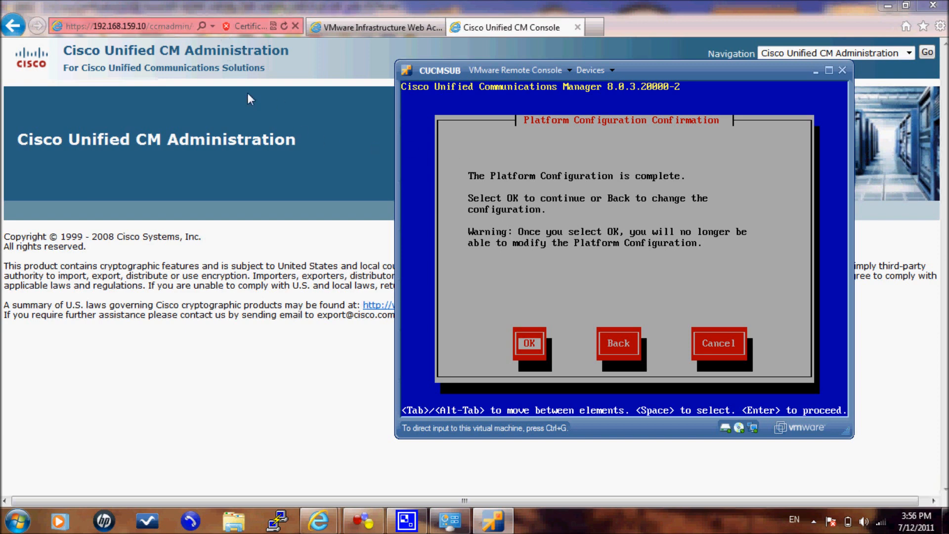
pyautogui.moveTo(421, 188)
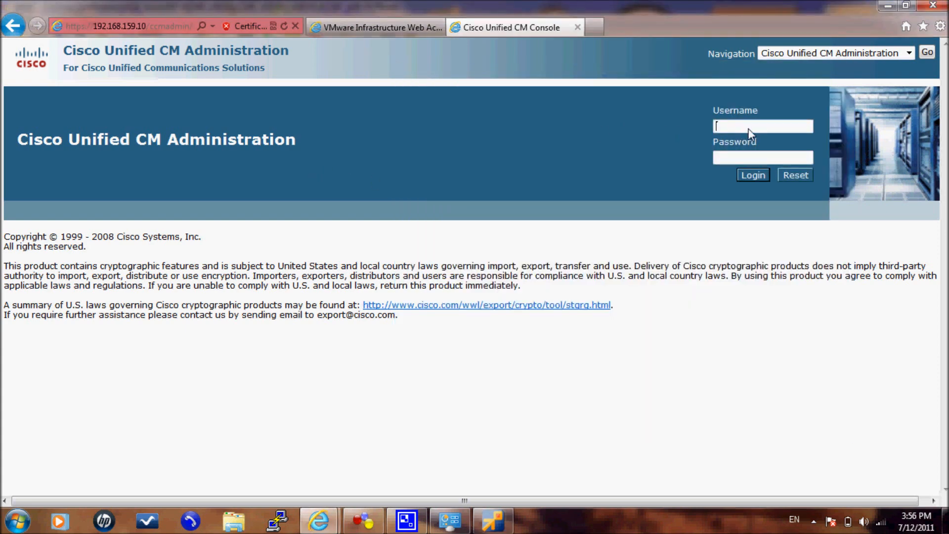
# - Sign in as admin to Cisco Unified CM Administration and open the System menu
pyautogui.write('admin')
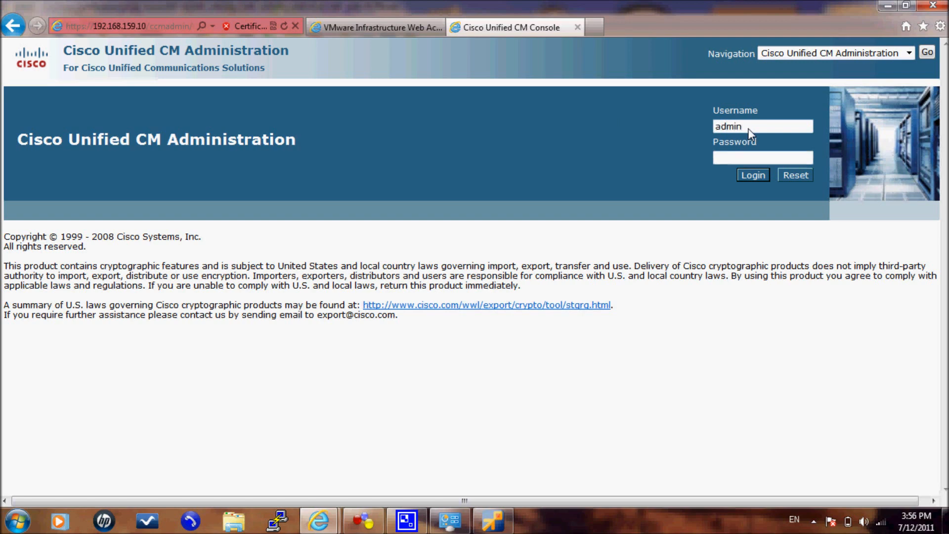
pyautogui.write('password')
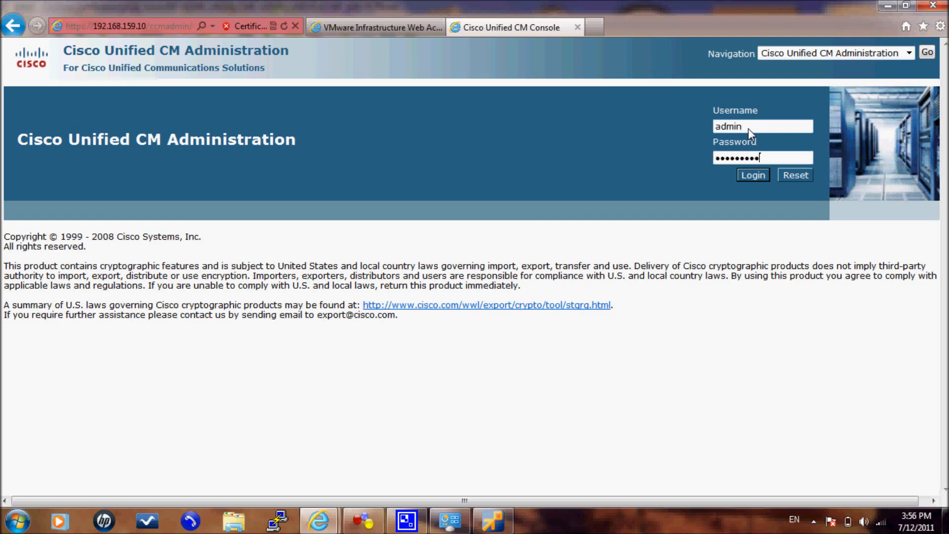
pyautogui.click(753, 175)
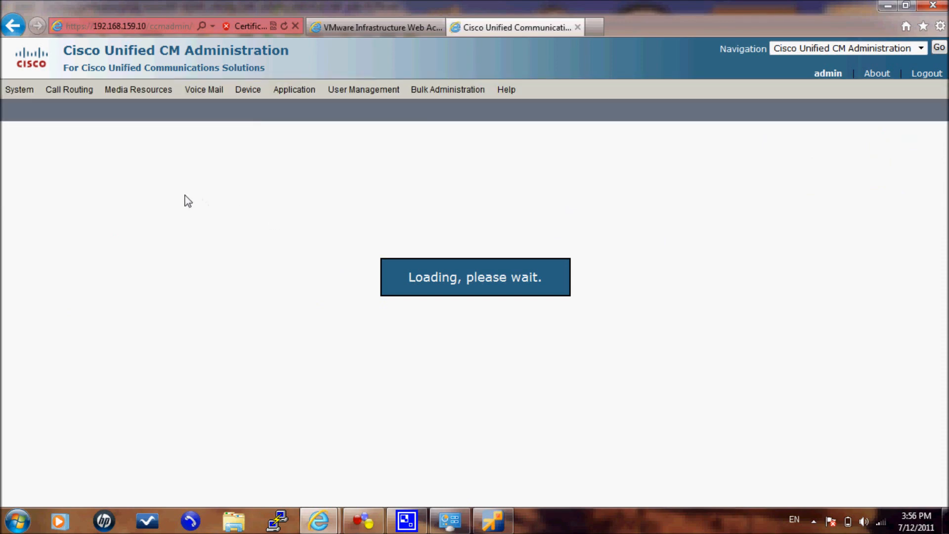
pyautogui.click(19, 89)
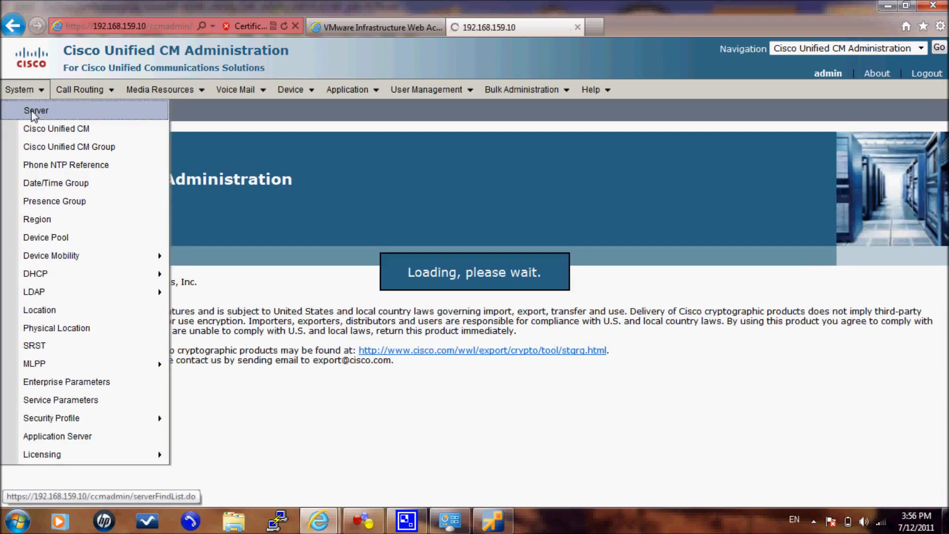
# - Add server 192.168.159.30 described as CUCMSUB on the Server Configuration page and save
pyautogui.click(36, 111)
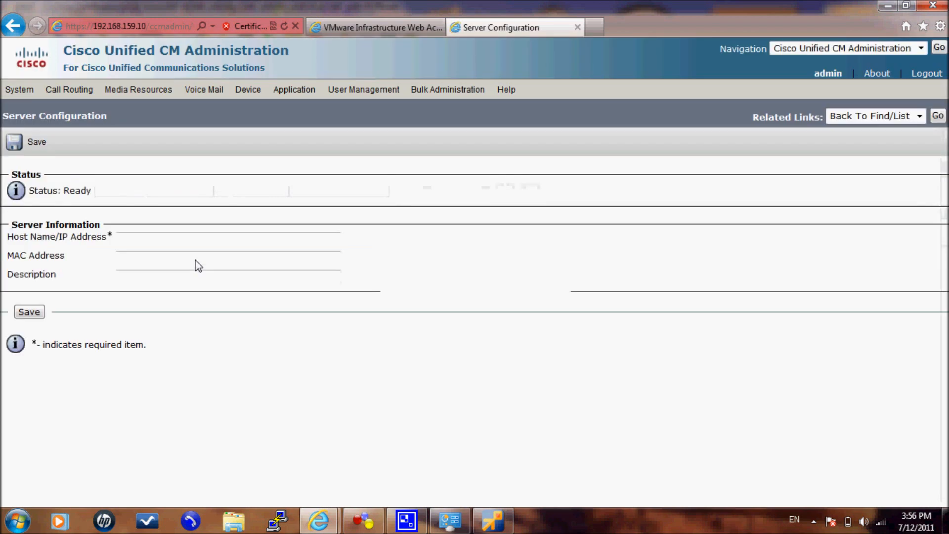
pyautogui.click(227, 238)
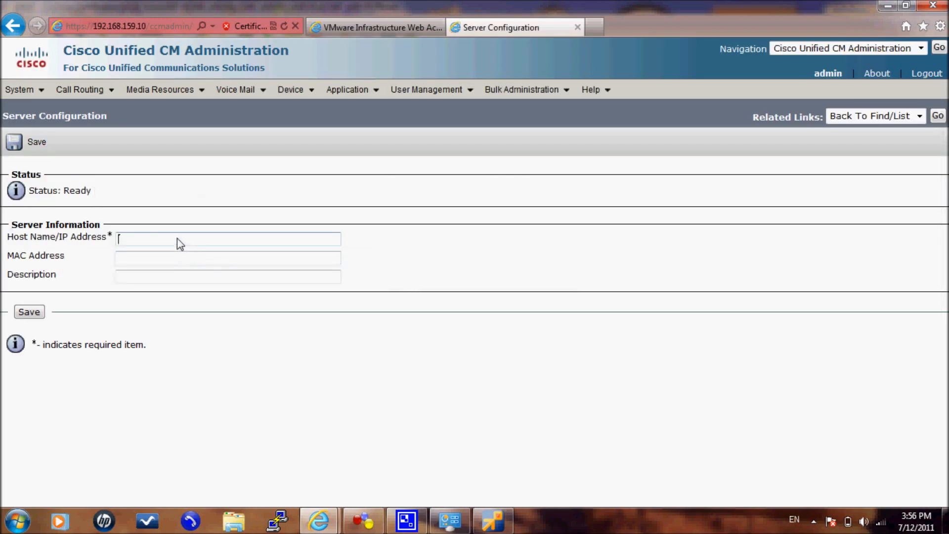
pyautogui.write('1')
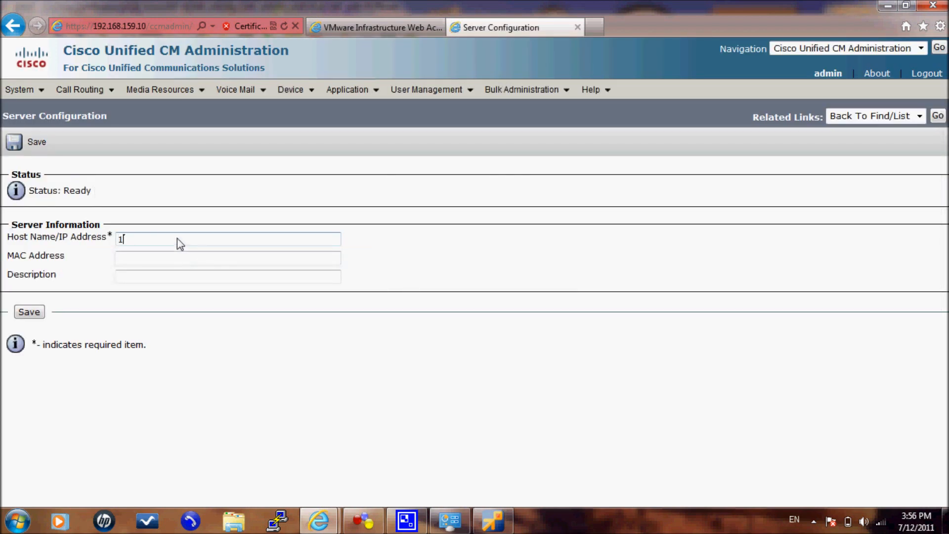
pyautogui.write('92.158.')
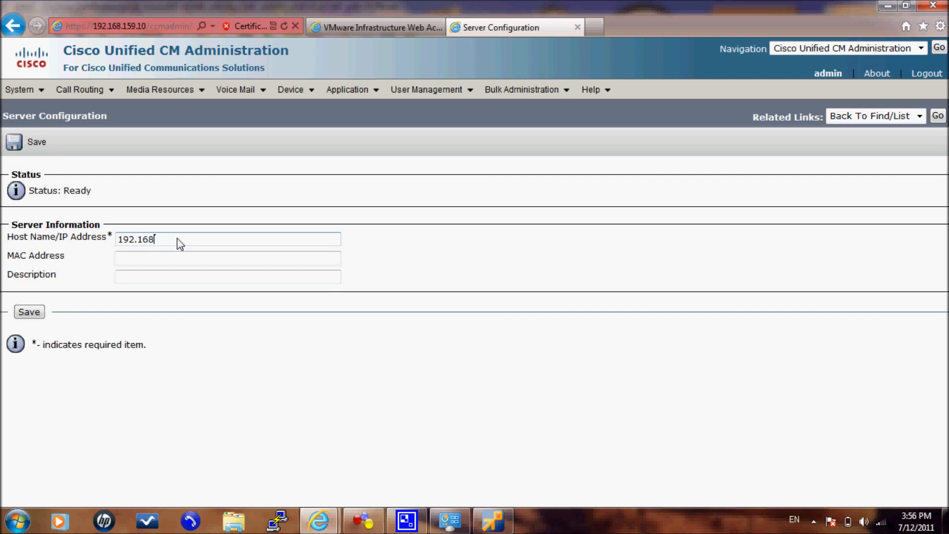
pyautogui.write('.16')
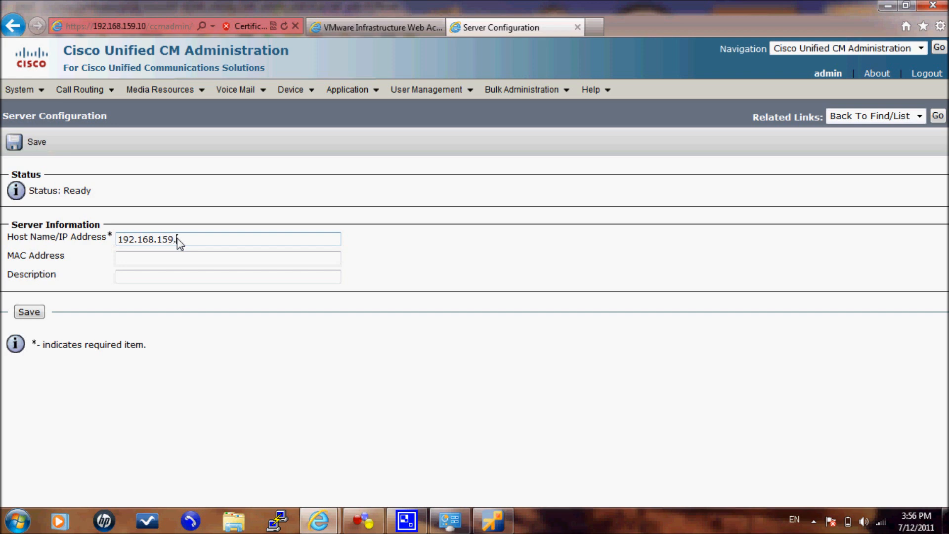
pyautogui.write('5')
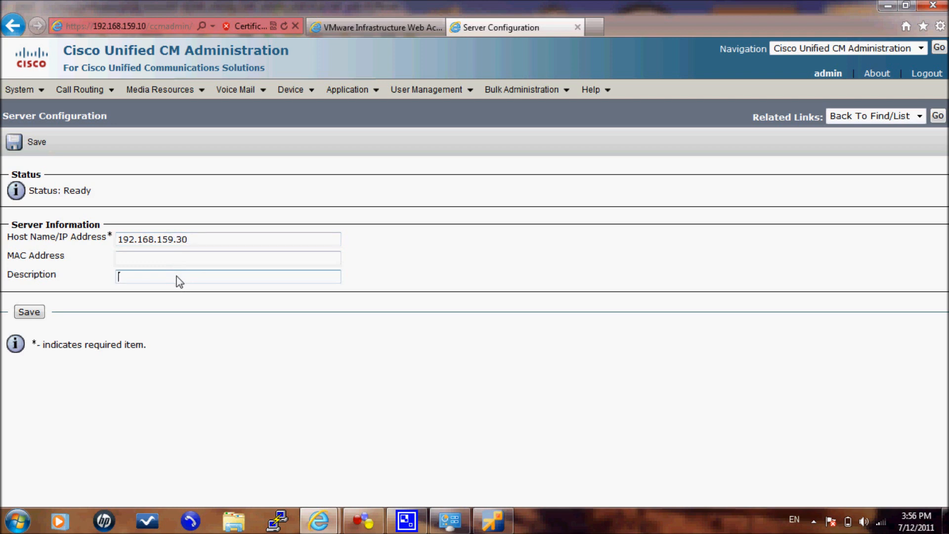
pyautogui.write('CUCMS')
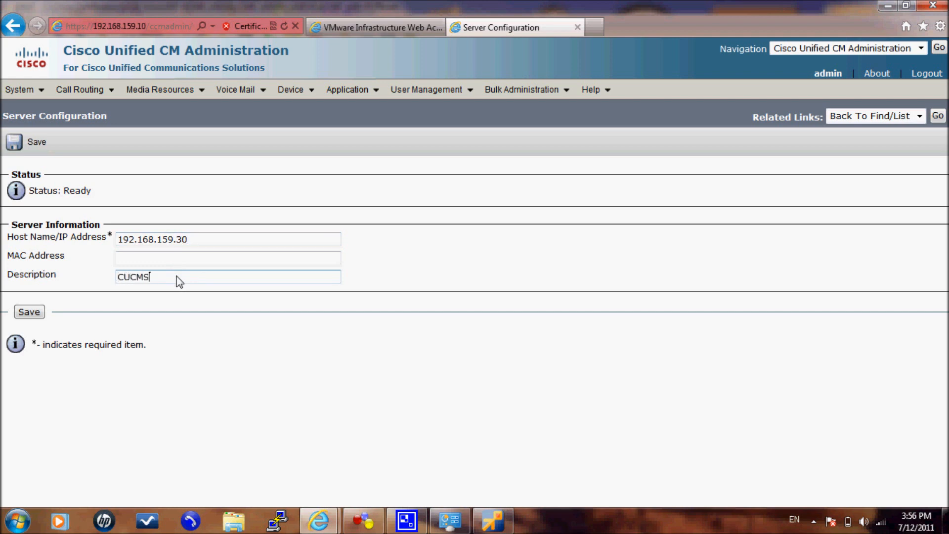
pyautogui.click(29, 311)
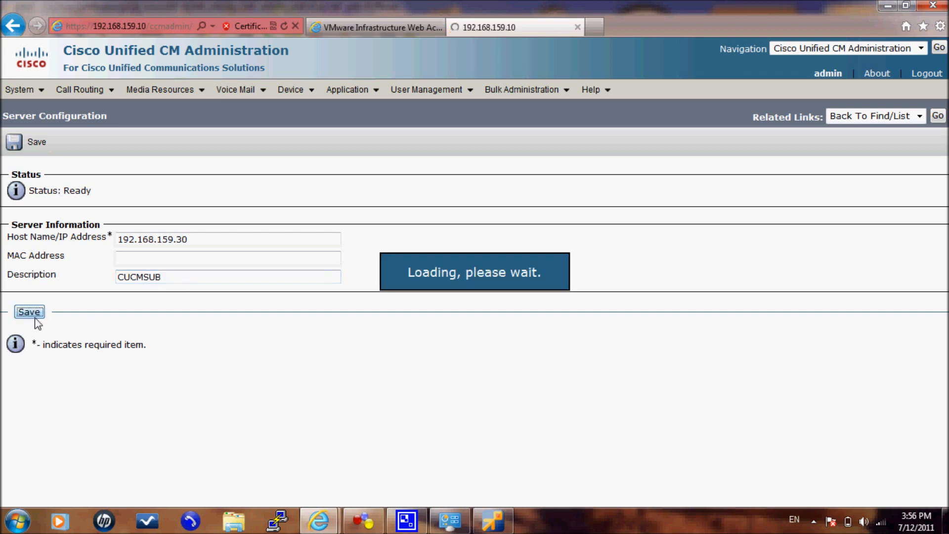